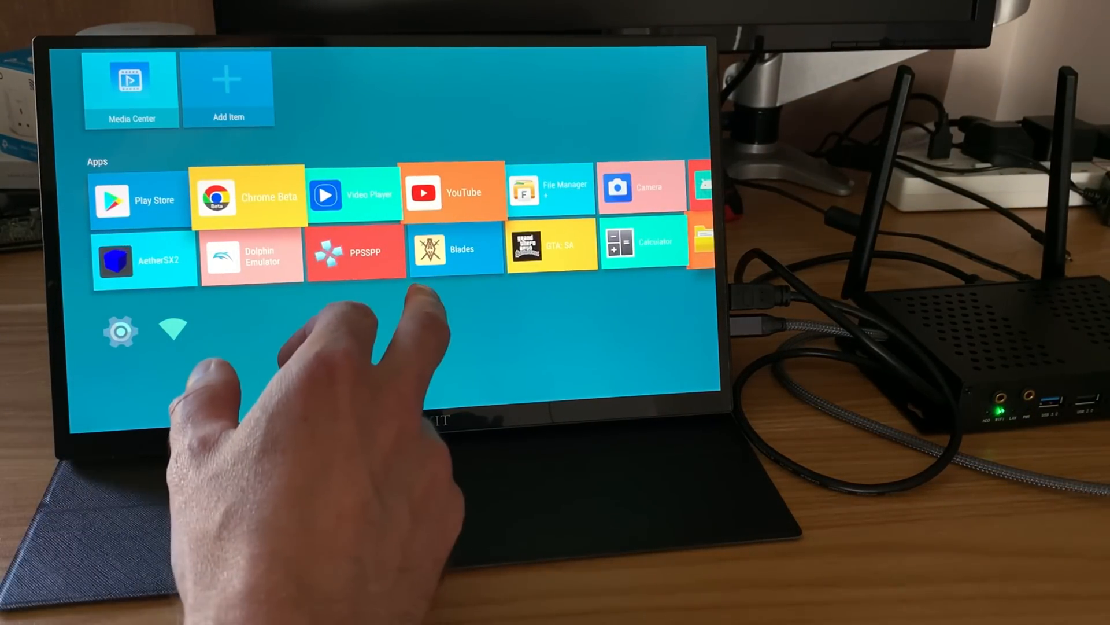
Launch The Elder Scrolls: Blades from the home screen's Apps row
{"action": "left_click", "coordinate": [452, 249]}
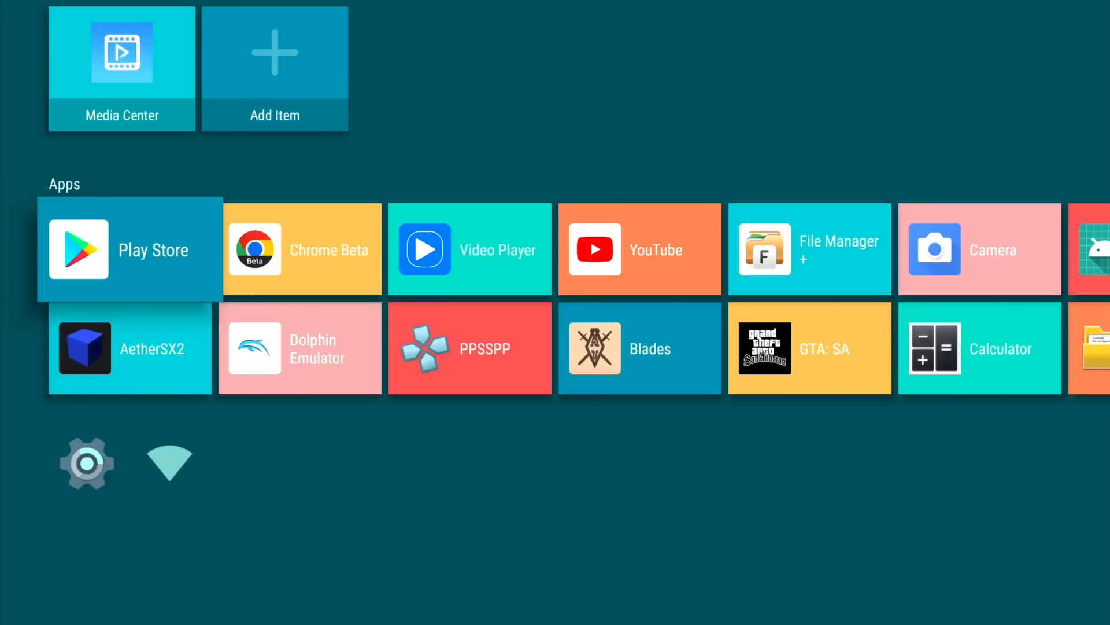
{"action": "mouse_move", "coordinate": [65, 241]}
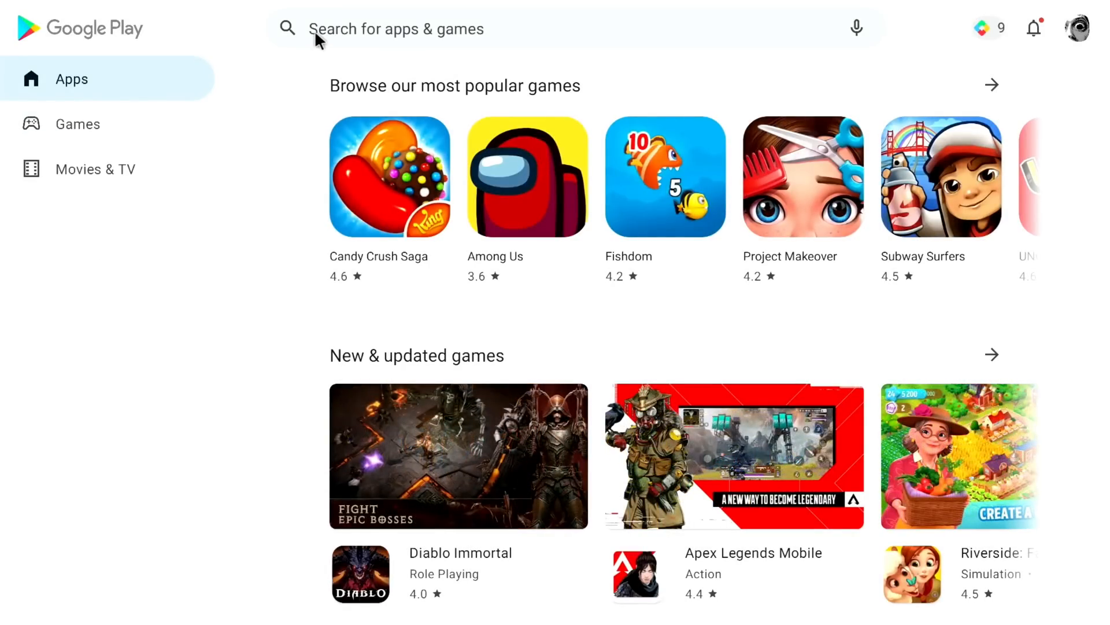
Search the Play Store for 'kodi', open the Kodi listing and install it
{"action": "type", "text": "kodi"}
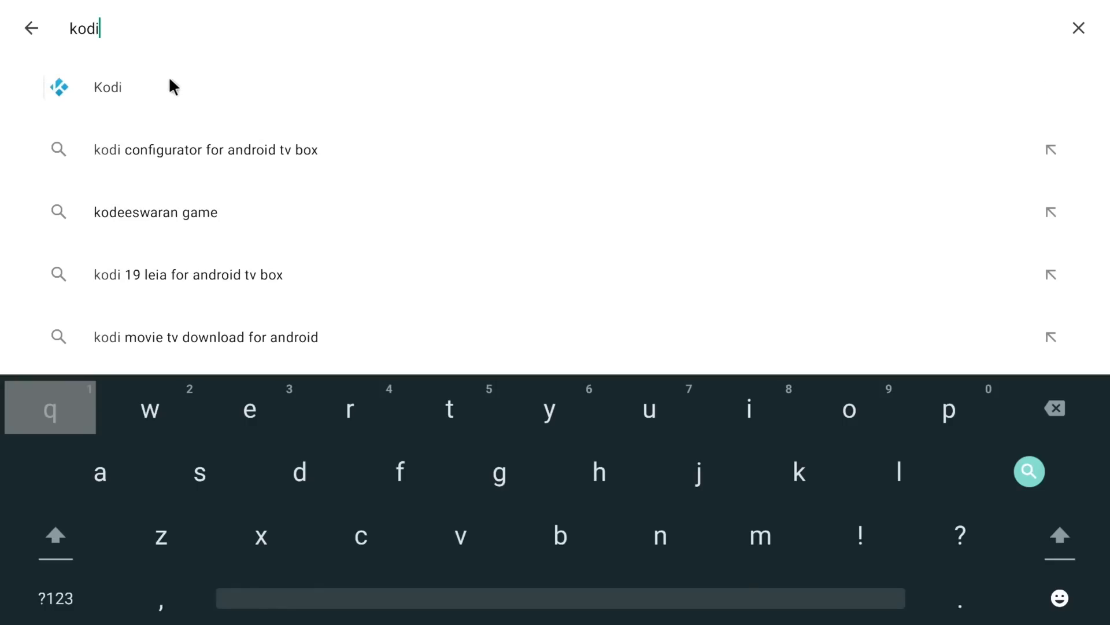
{"action": "left_click", "coordinate": [107, 88]}
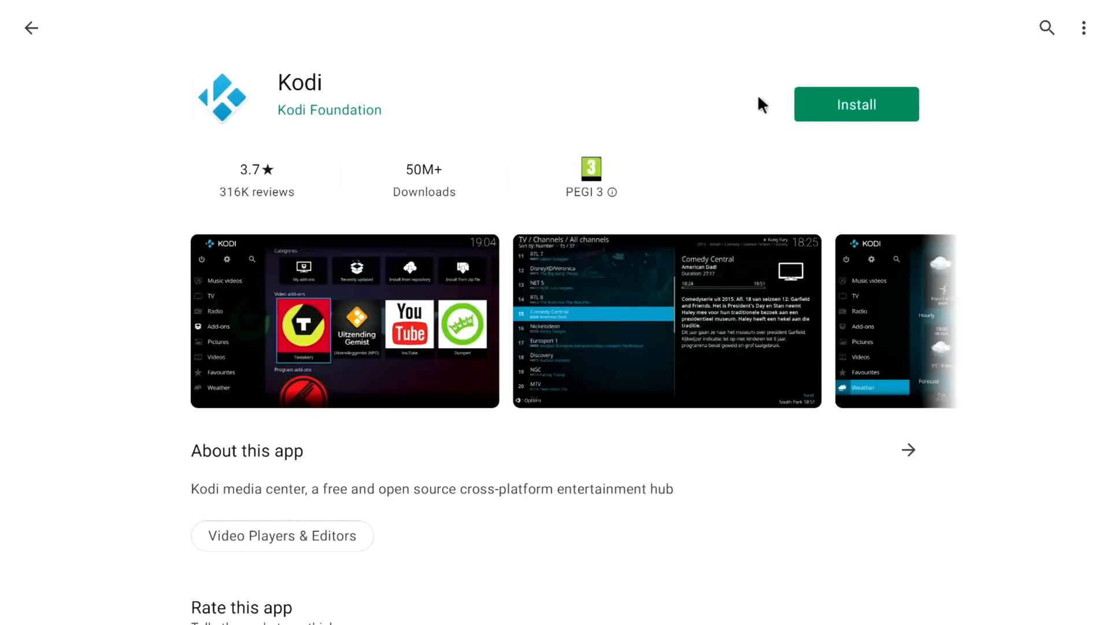
{"action": "left_click", "coordinate": [856, 105]}
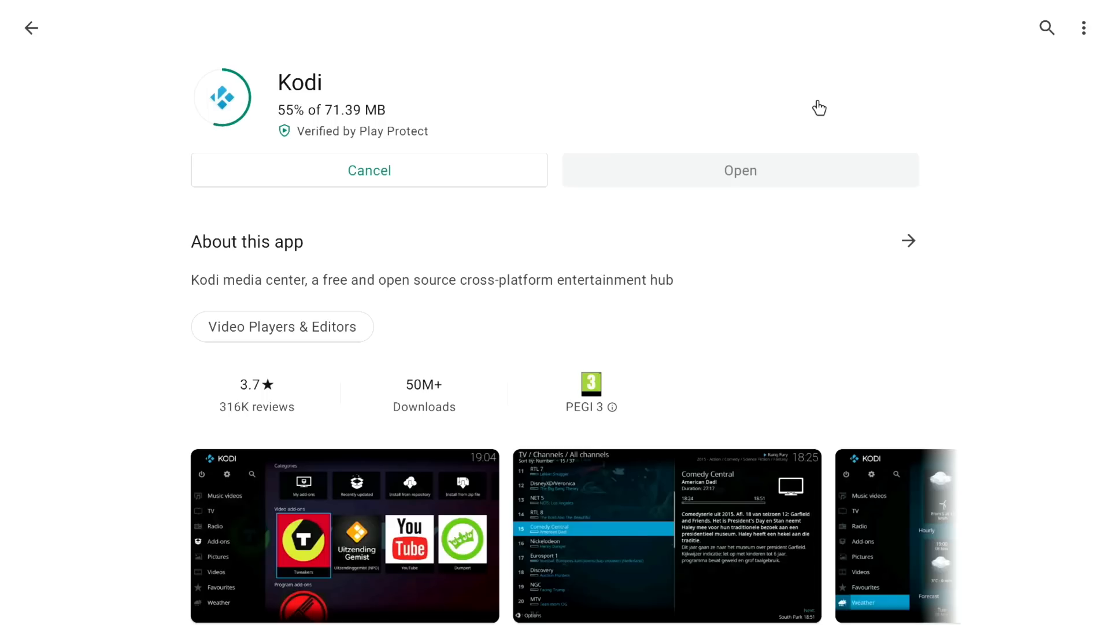
{"action": "scroll", "scroll_direction": "down", "scroll_amount": 3}
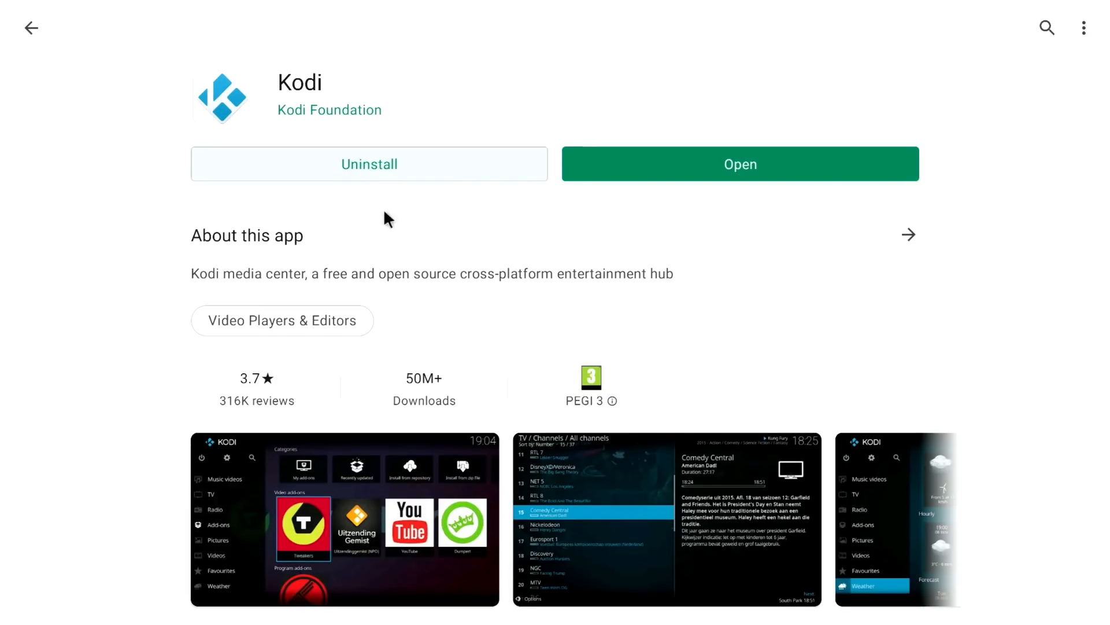
Open the newly installed Kodi and acknowledge its media access notice
{"action": "left_click", "coordinate": [741, 165]}
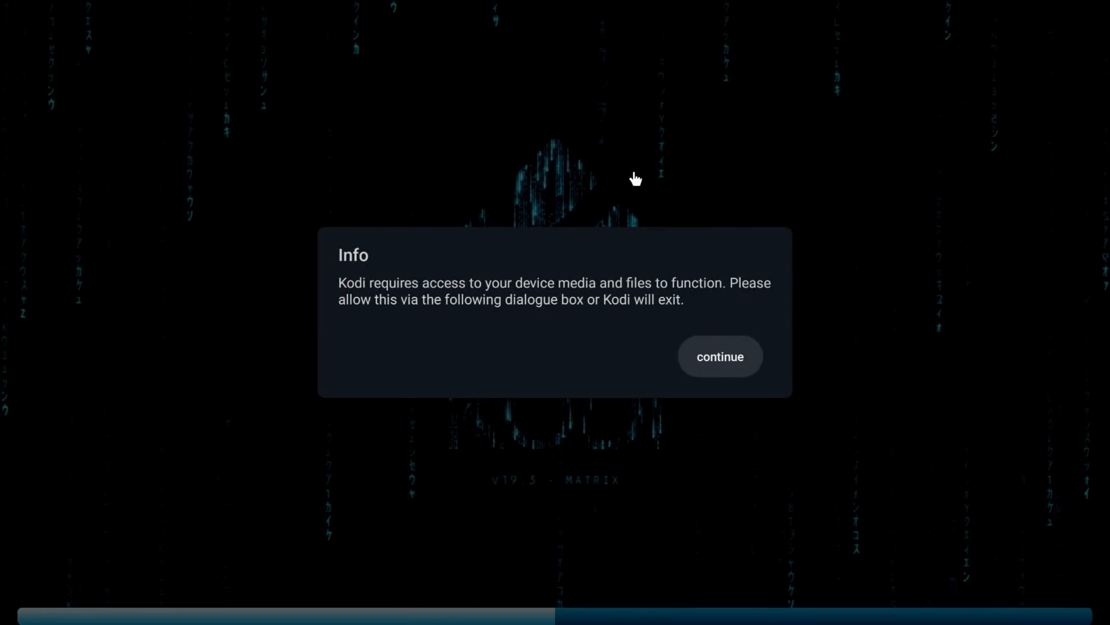
{"action": "left_click", "coordinate": [721, 356]}
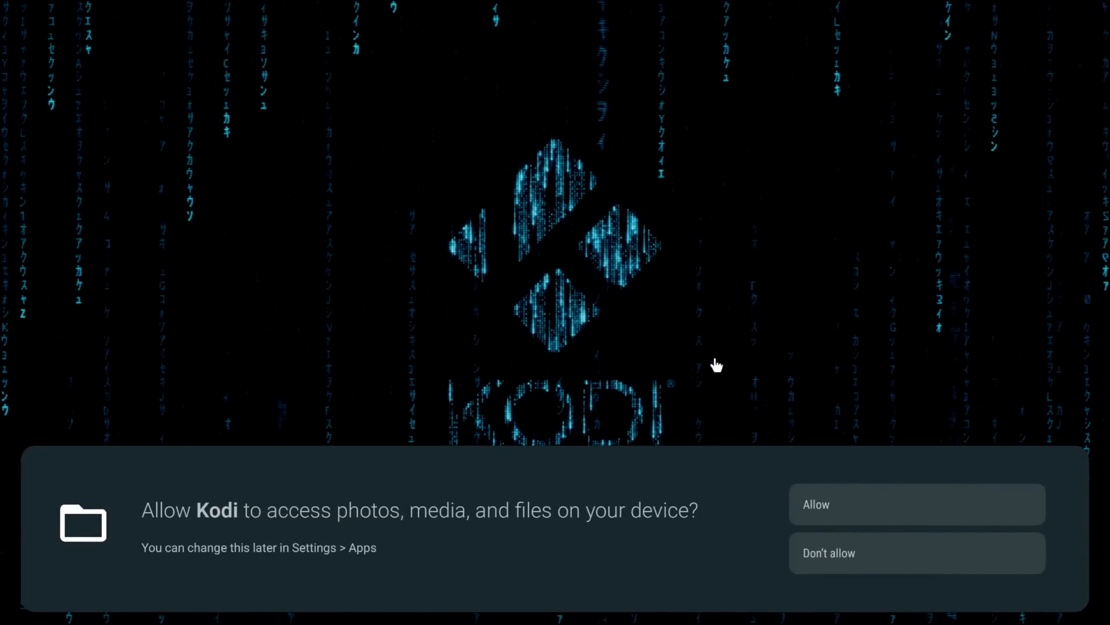
{"action": "mouse_move", "coordinate": [815, 504]}
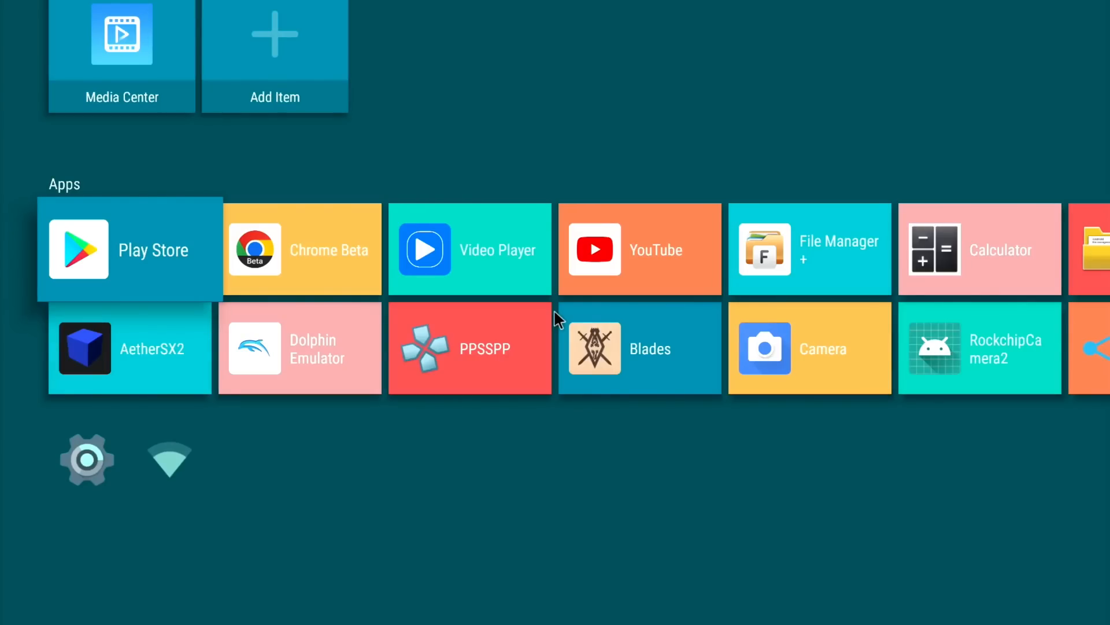
Play morocco 8k hevc.mkv in Kodi from File Manager+ via More options
{"action": "left_click", "coordinate": [811, 249]}
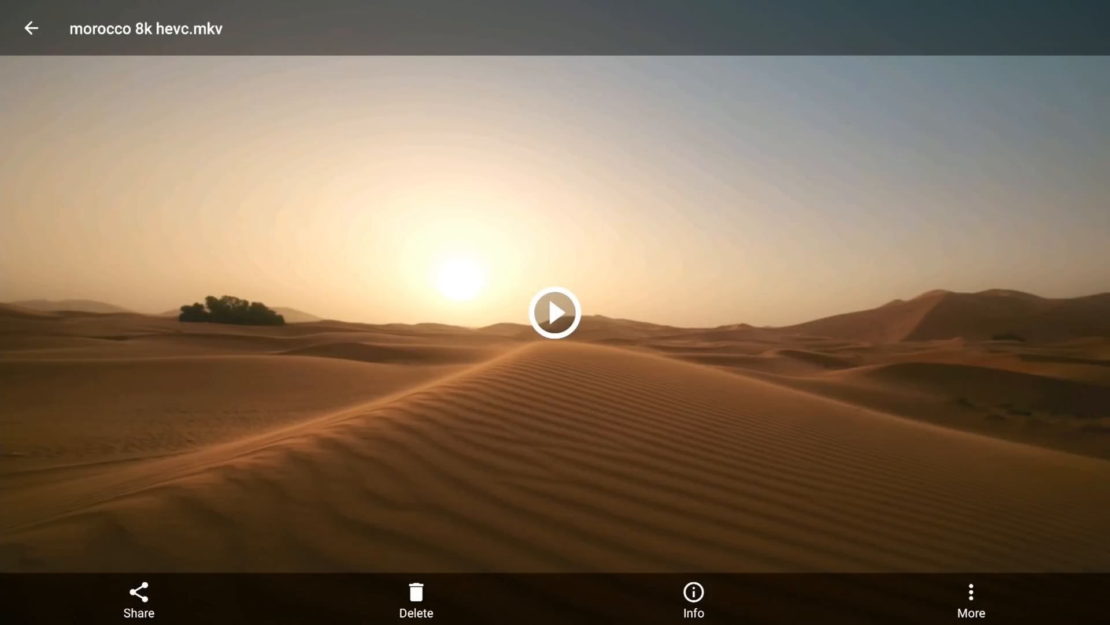
{"action": "mouse_move", "coordinate": [659, 376]}
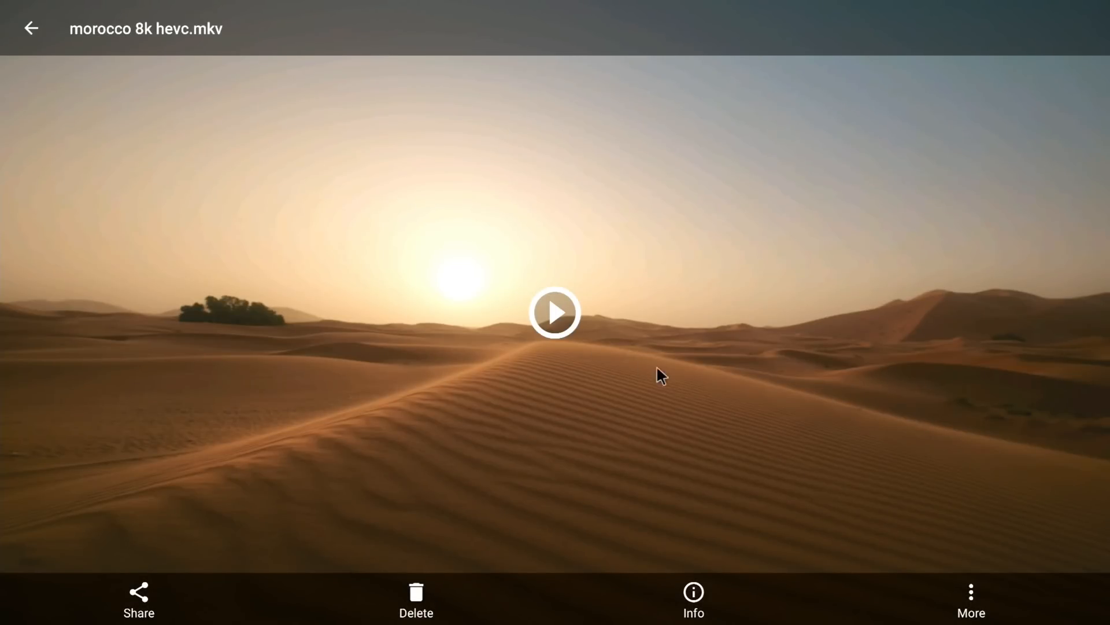
{"action": "left_click", "coordinate": [969, 592]}
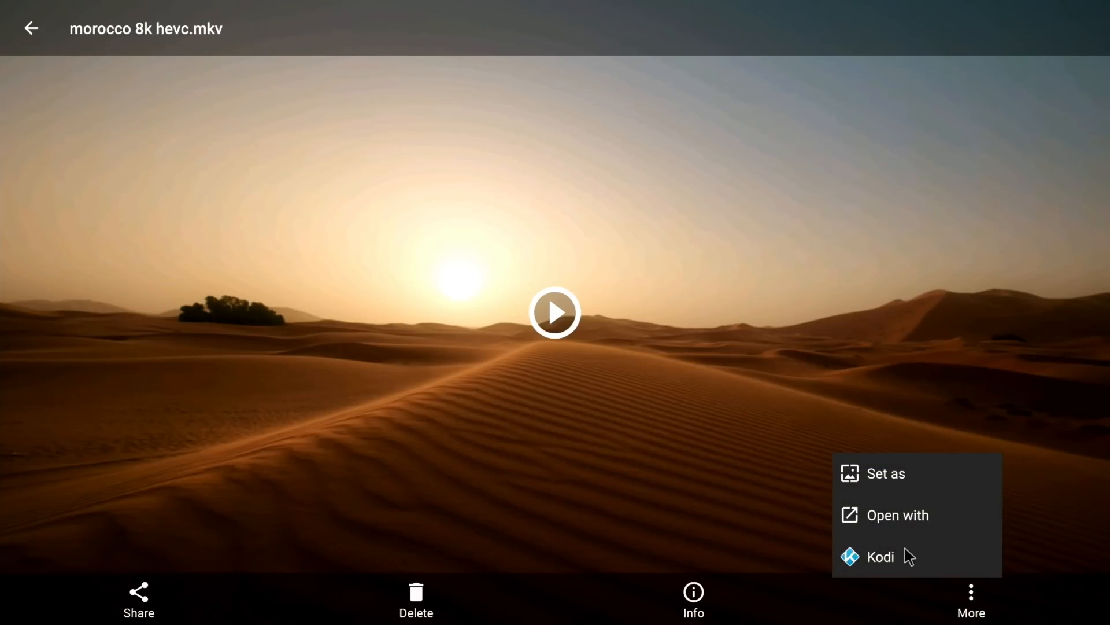
{"action": "left_click", "coordinate": [881, 556]}
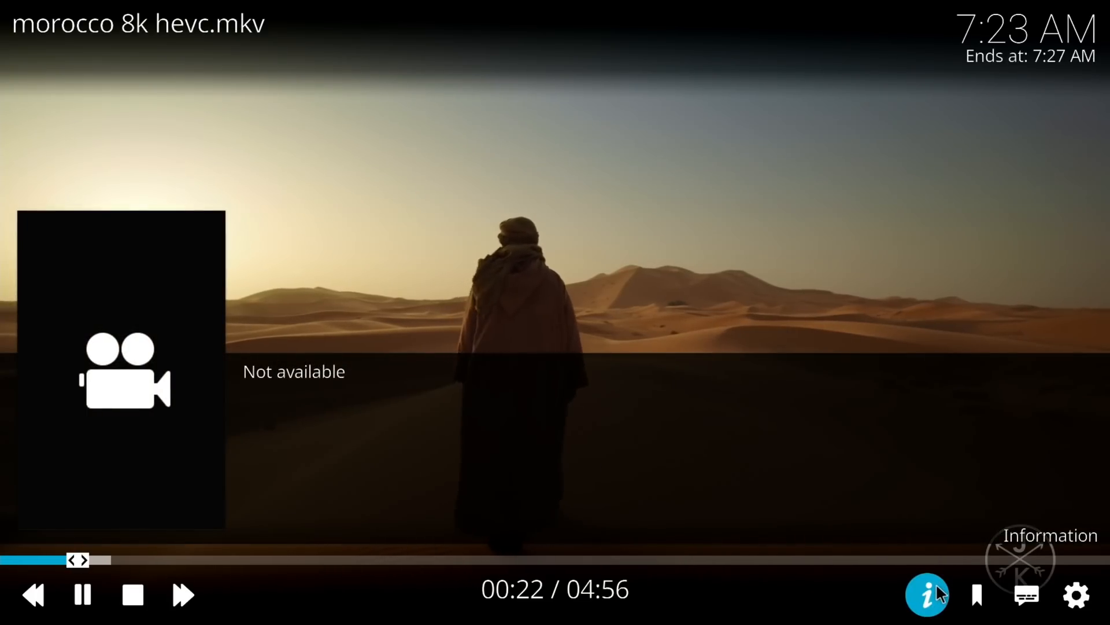
{"action": "mouse_move", "coordinate": [1081, 598]}
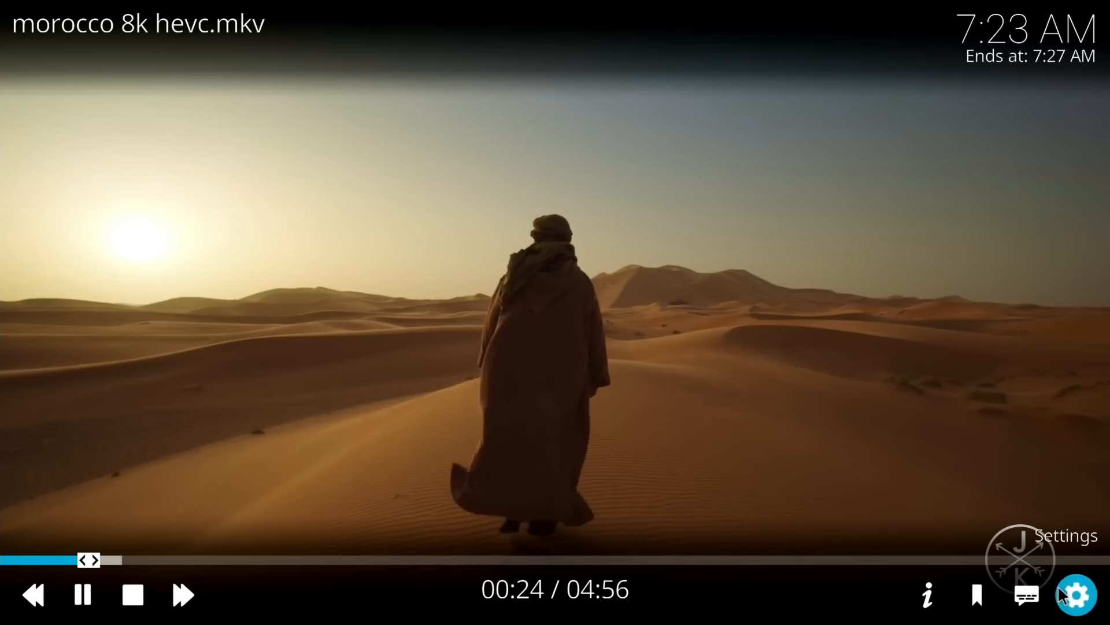
Open Kodi's video settings to show the 7680x4320 HEVC stream details
{"action": "left_click", "coordinate": [1076, 595]}
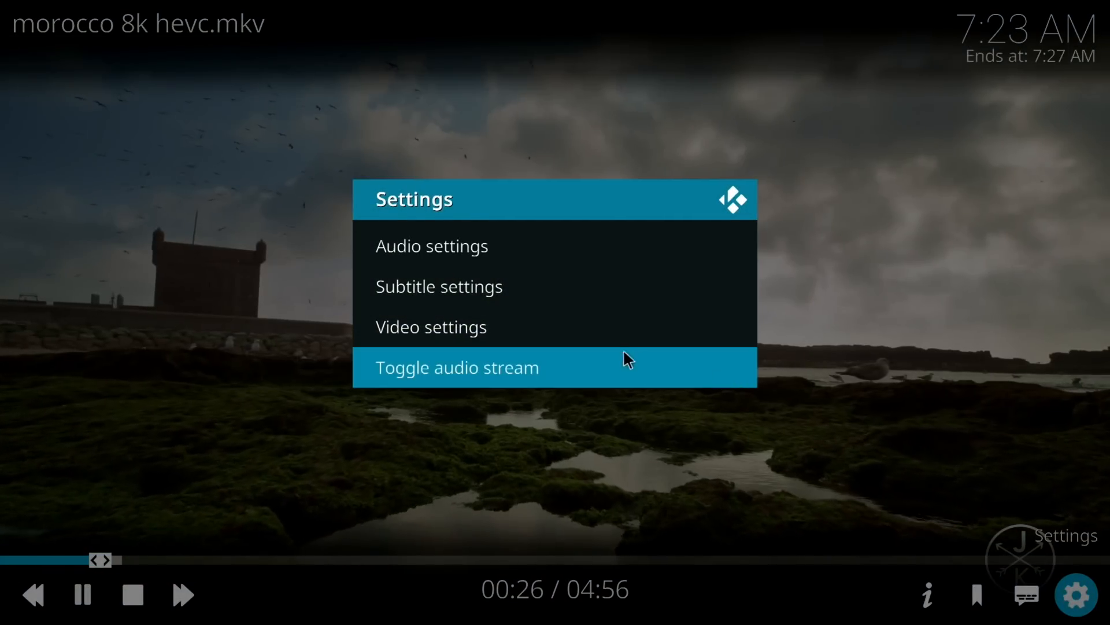
{"action": "left_click", "coordinate": [431, 327]}
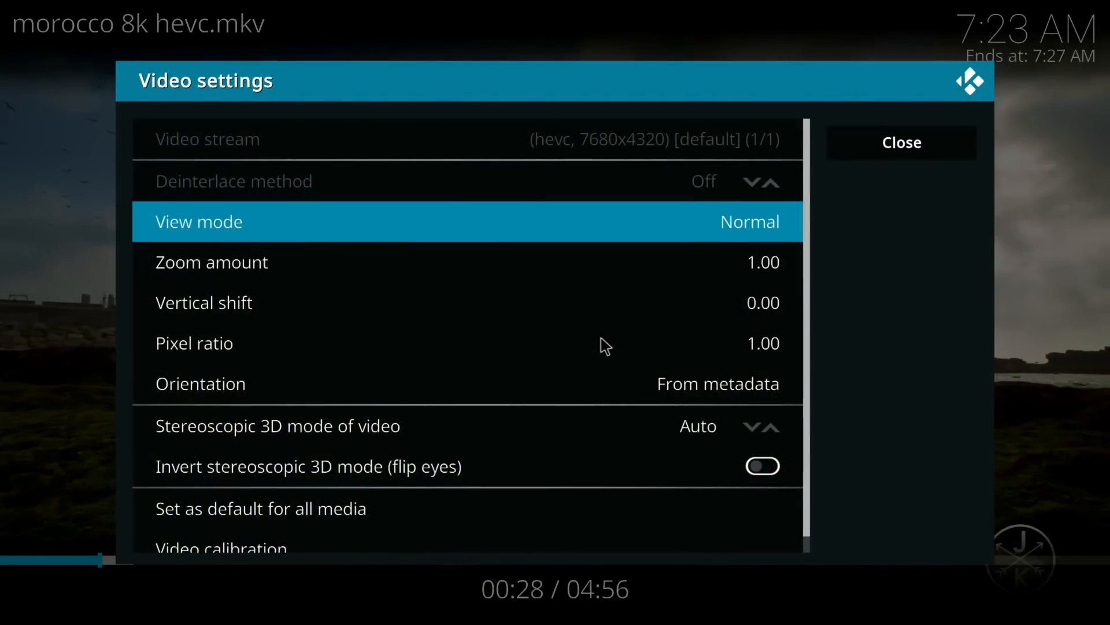
{"action": "mouse_move", "coordinate": [560, 178]}
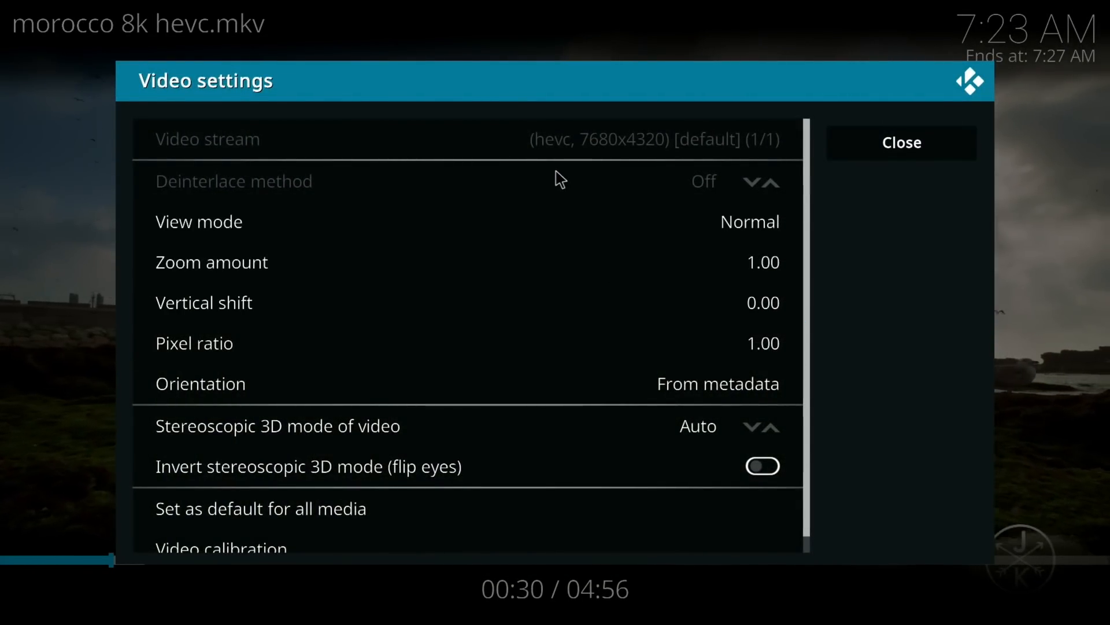
{"action": "mouse_move", "coordinate": [592, 162]}
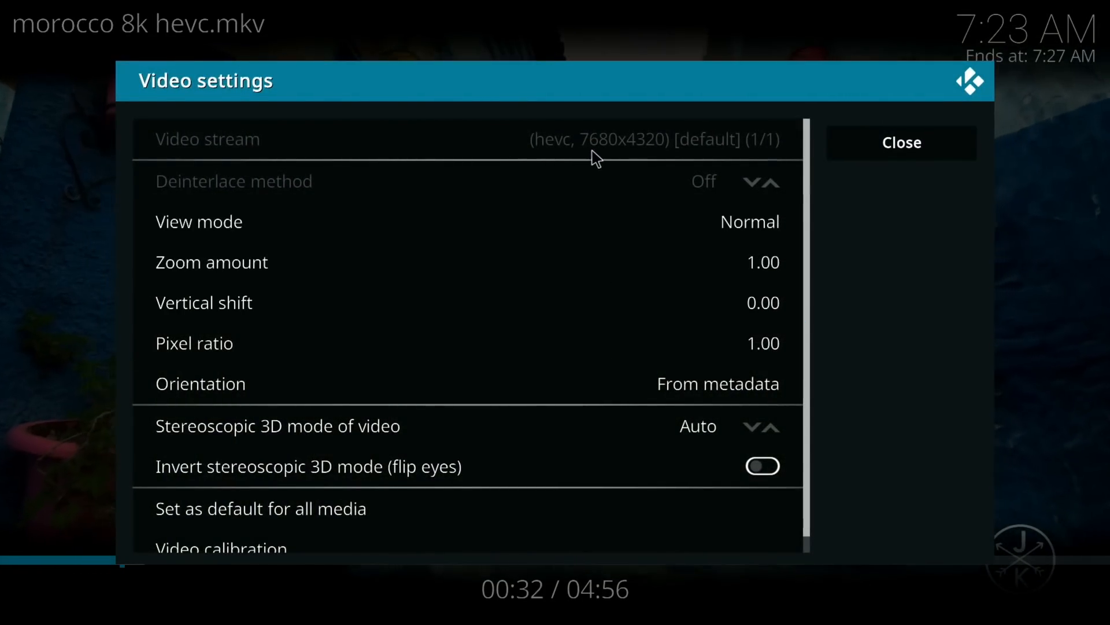
{"action": "mouse_move", "coordinate": [654, 164]}
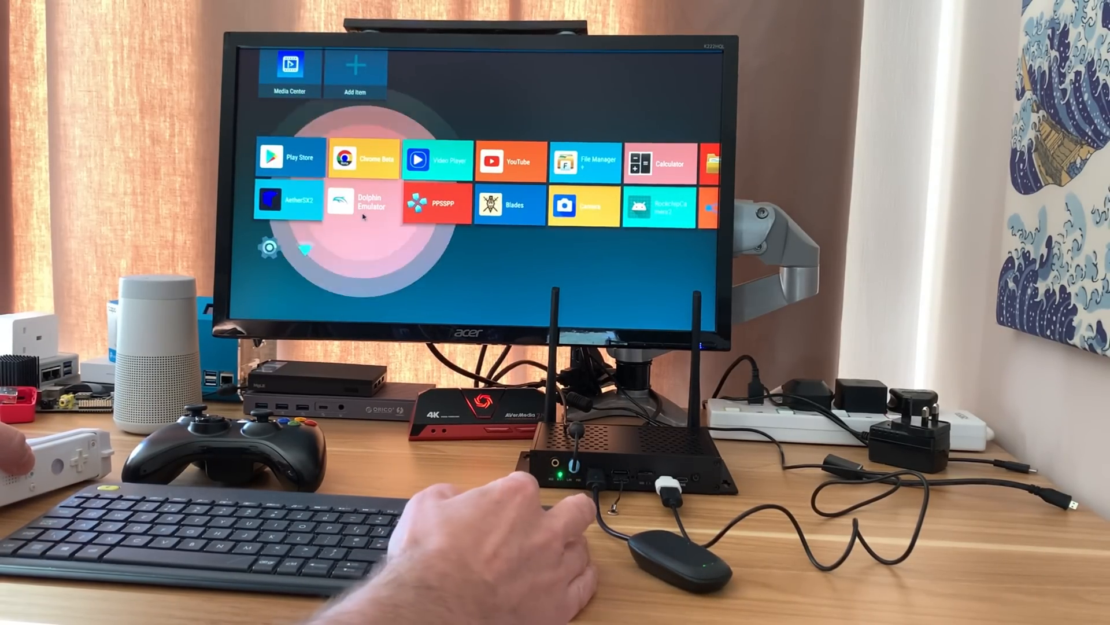
Launch Dolphin Emulator and grant access to the Mayflash Wiimote PC Adapter
{"action": "left_click", "coordinate": [362, 202]}
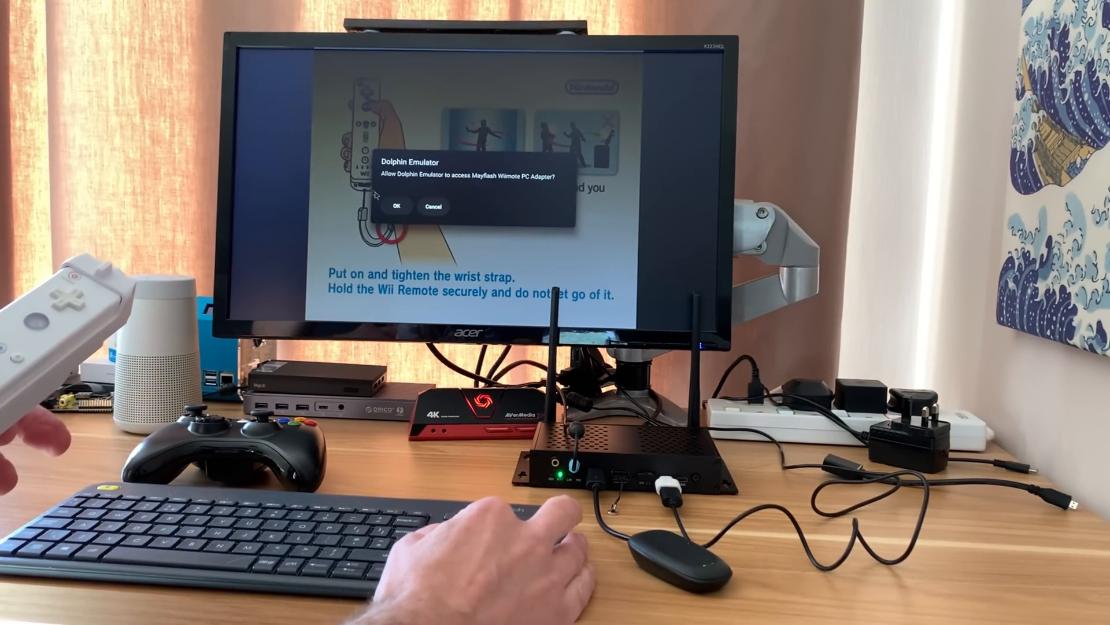
{"action": "left_click", "coordinate": [397, 206]}
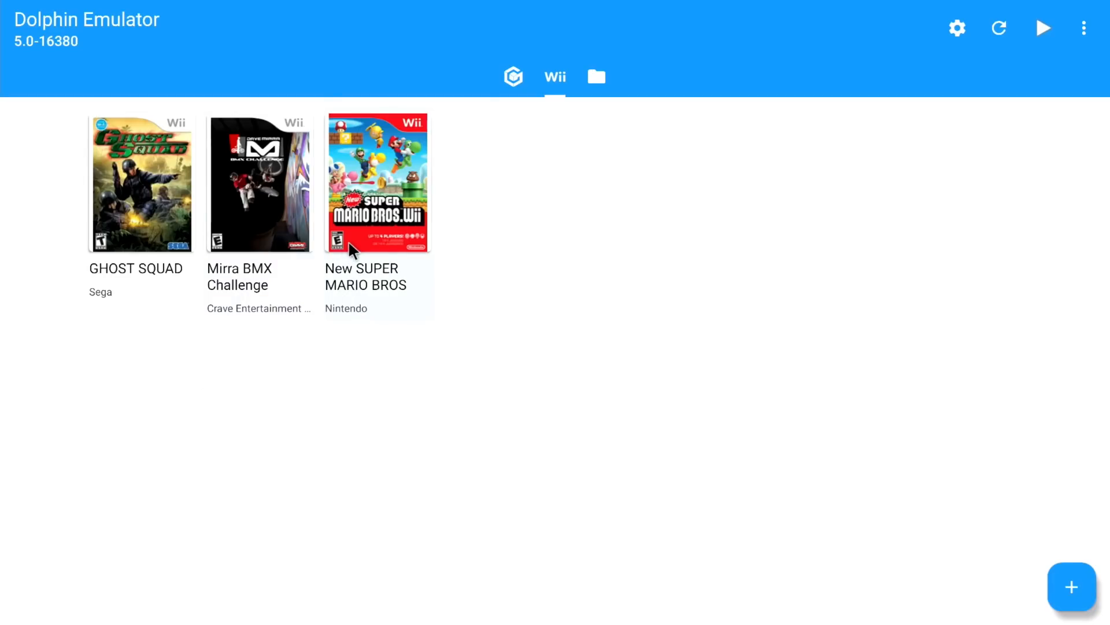
{"action": "mouse_move", "coordinate": [329, 227]}
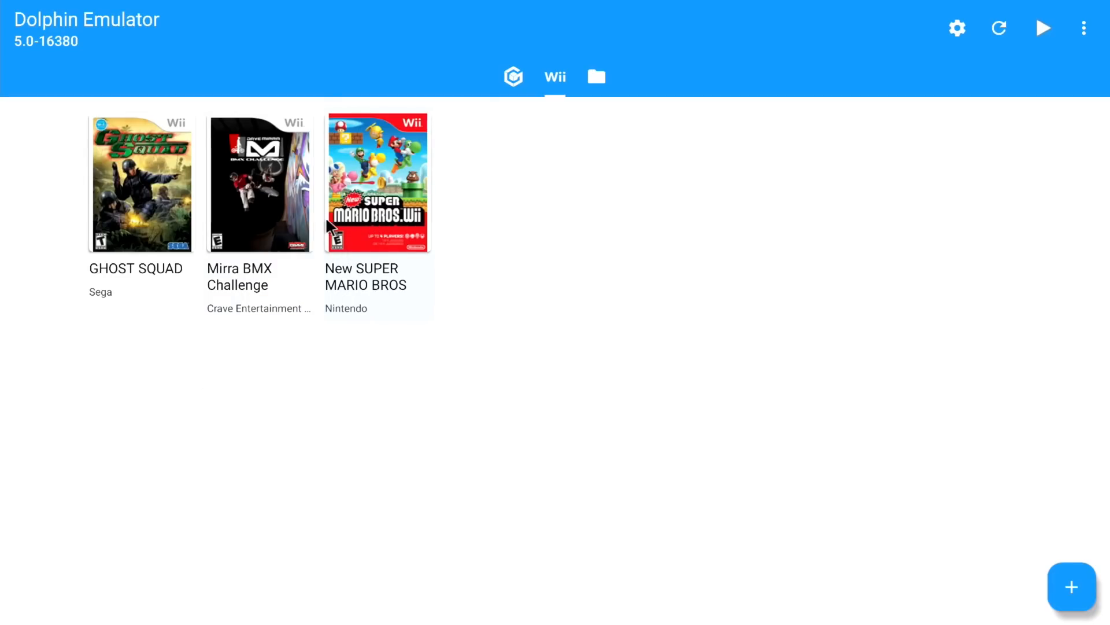
{"action": "mouse_move", "coordinate": [277, 228]}
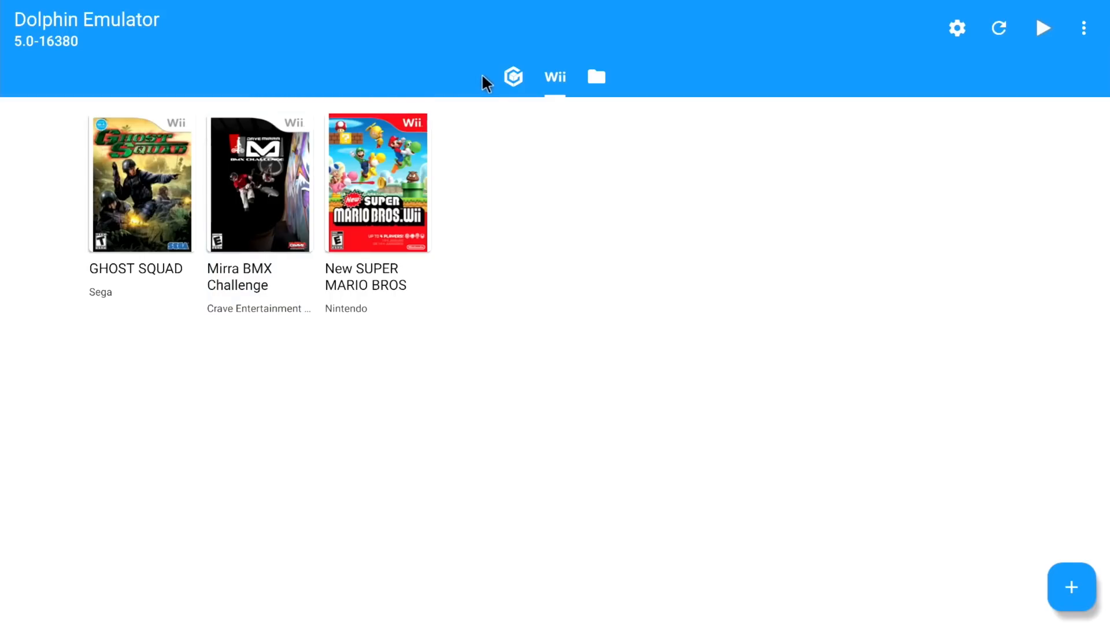
{"action": "left_click", "coordinate": [513, 76]}
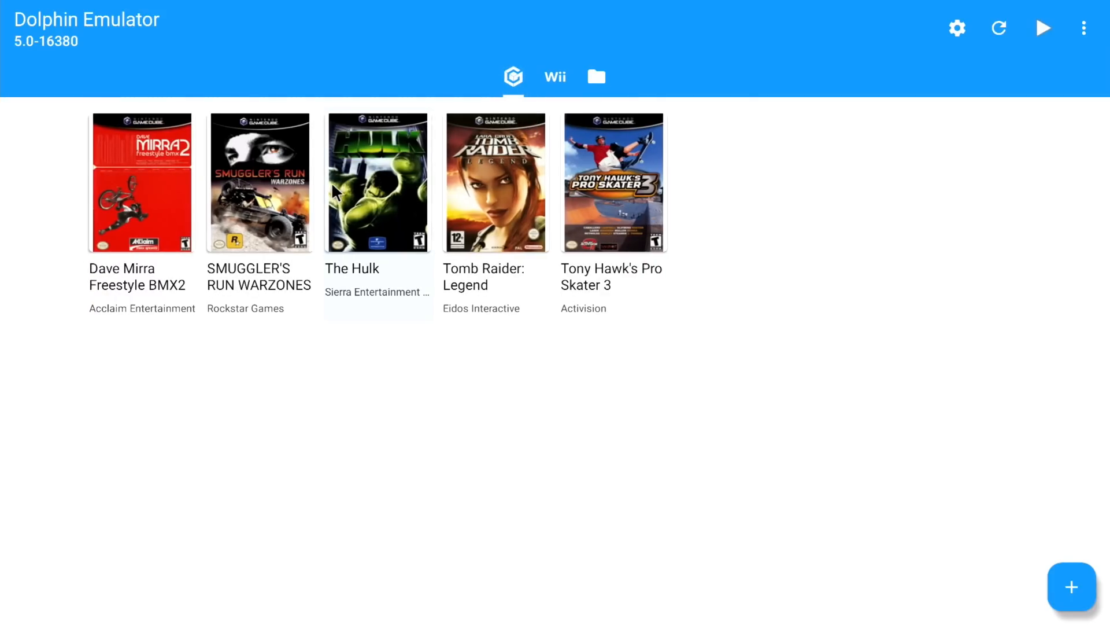
{"action": "mouse_move", "coordinate": [465, 183]}
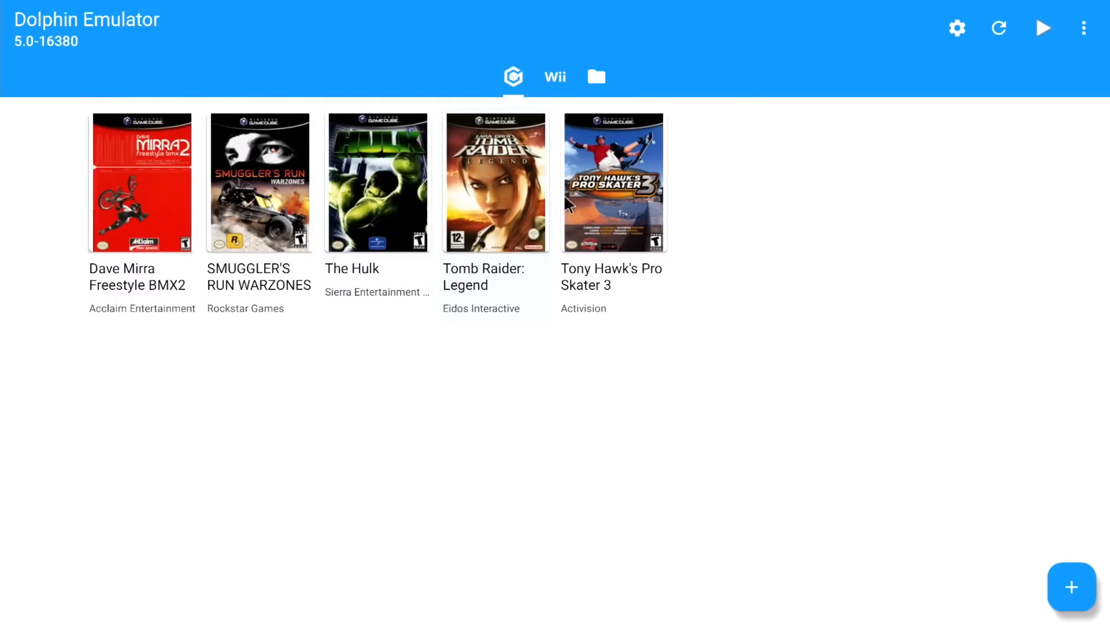
{"action": "mouse_move", "coordinate": [604, 208]}
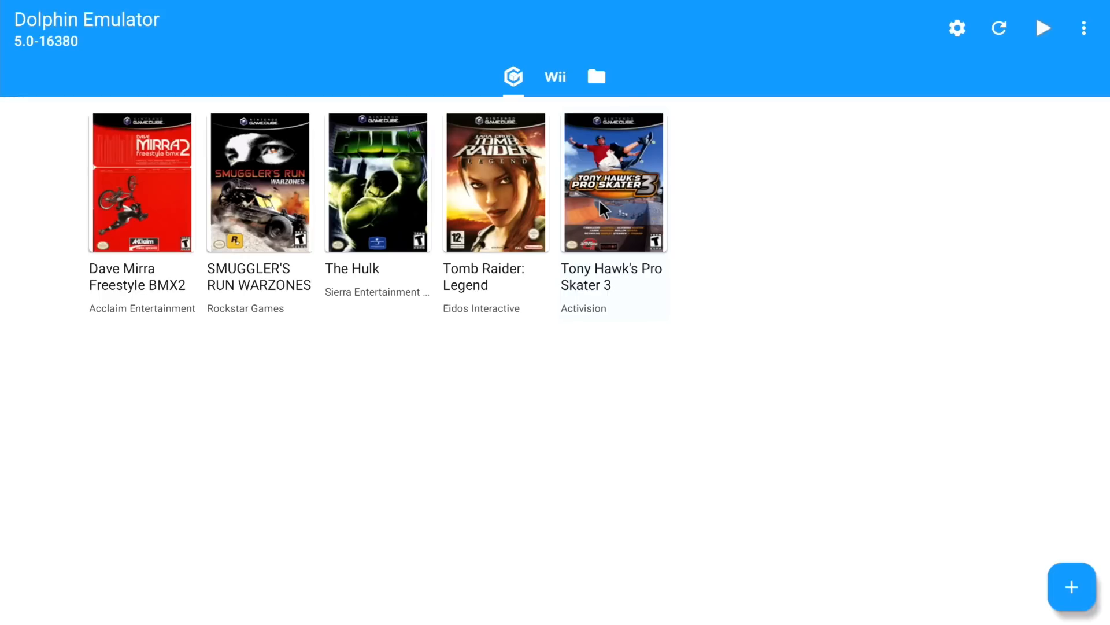
{"action": "mouse_move", "coordinate": [434, 209]}
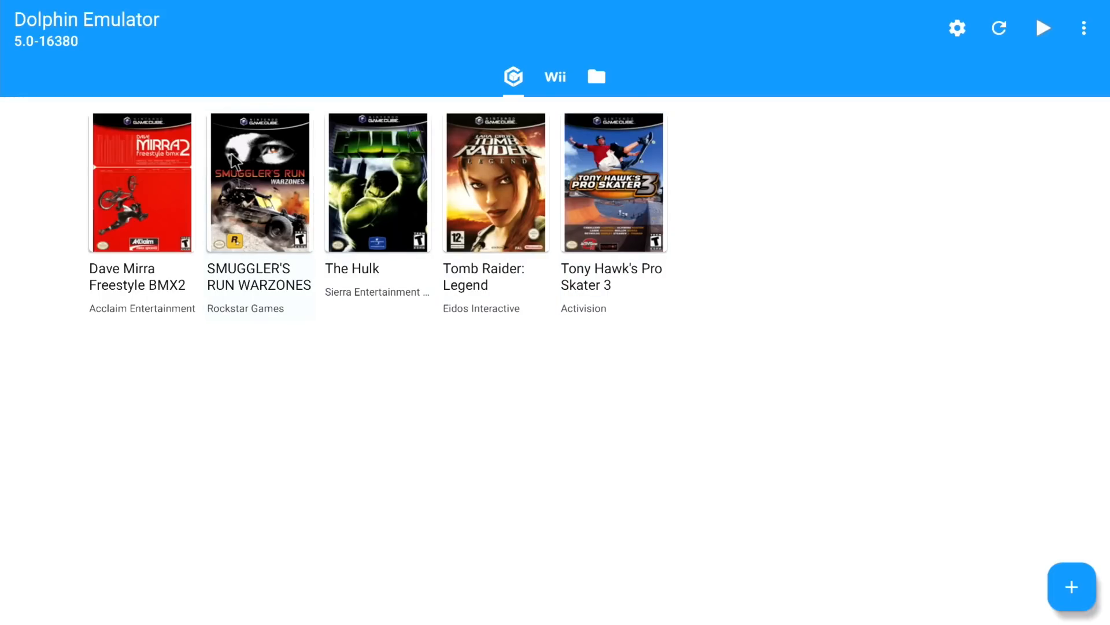
Start Dave Mirra Freestyle BMX 2 from the Dolphin game library
{"action": "double_click", "coordinate": [137, 185]}
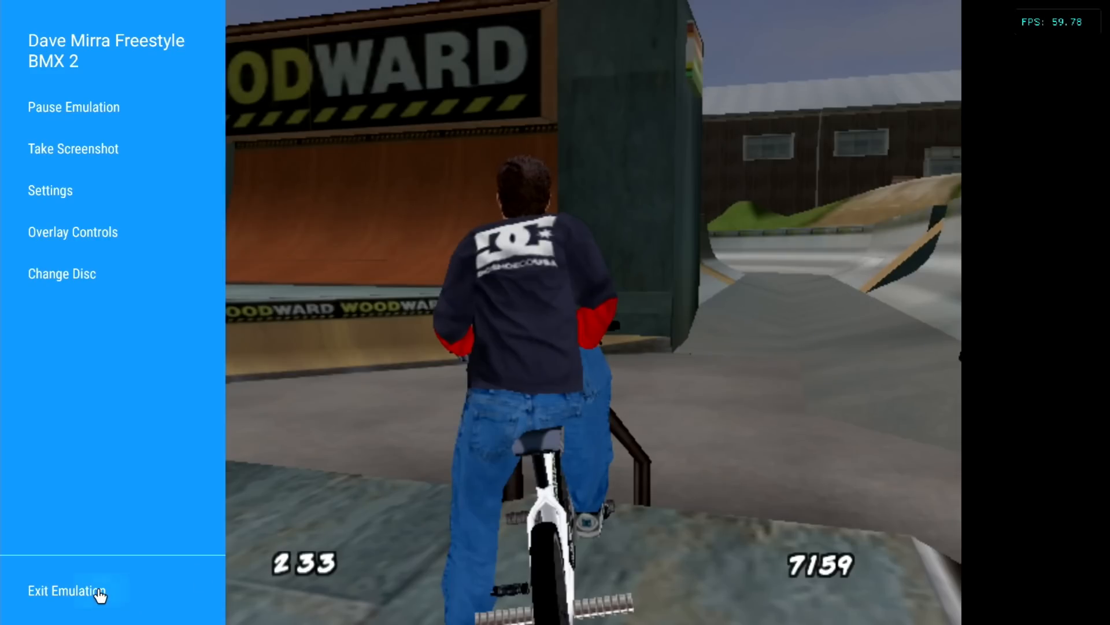
Exit the Dave Mirra emulation to return to the game list
{"action": "left_click", "coordinate": [63, 589]}
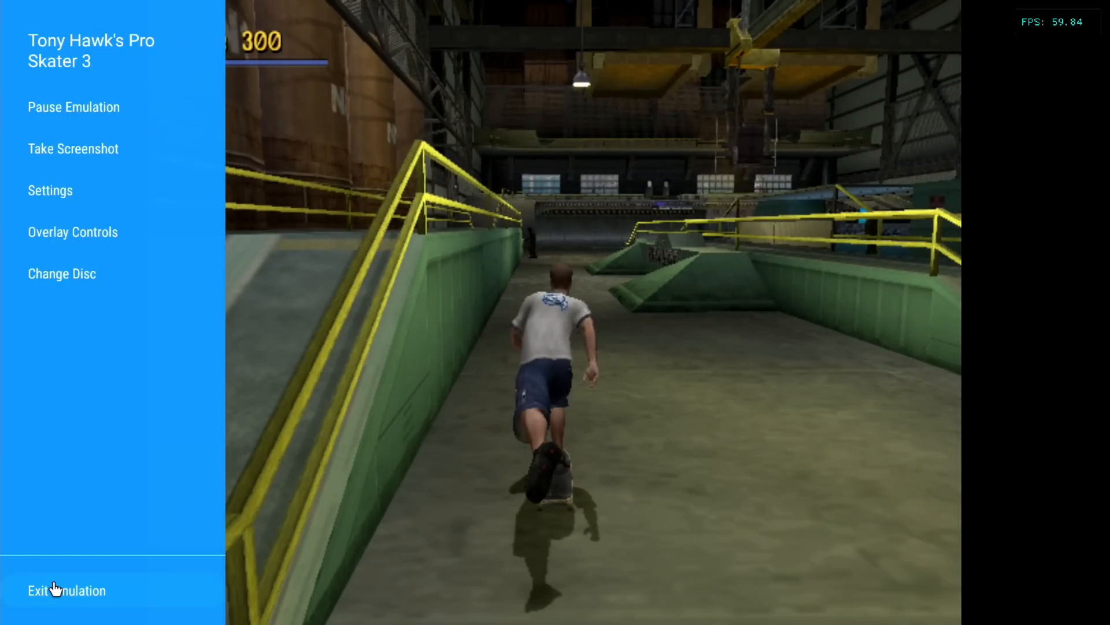
Exit Tony Hawk's Pro Skater 3, start Tomb Raider: Legend and pause it
{"action": "left_click", "coordinate": [55, 590]}
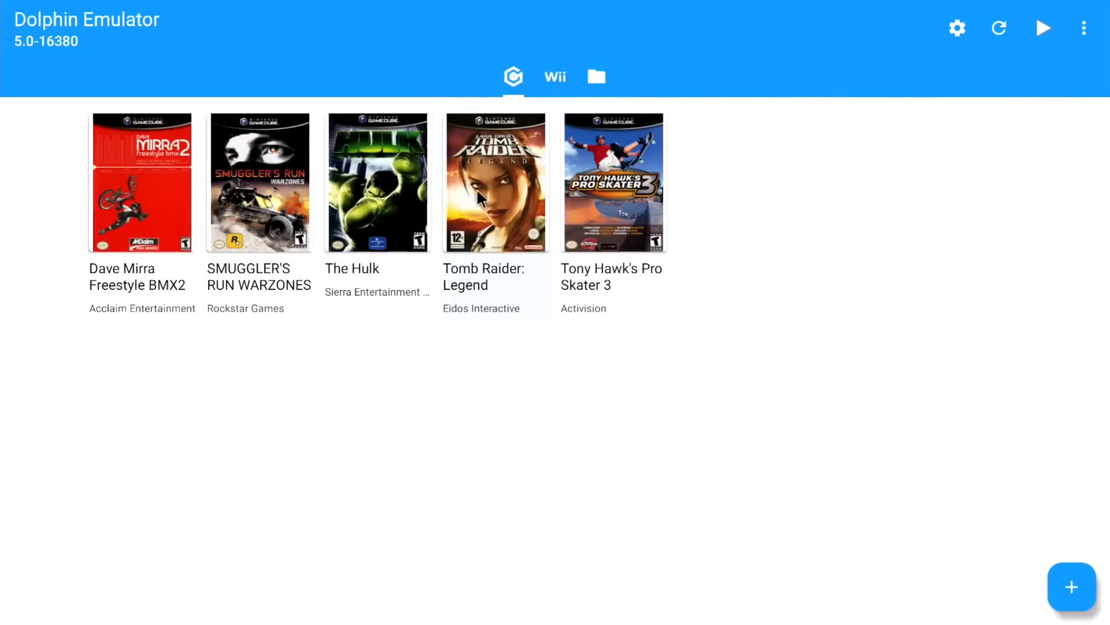
{"action": "double_click", "coordinate": [486, 199]}
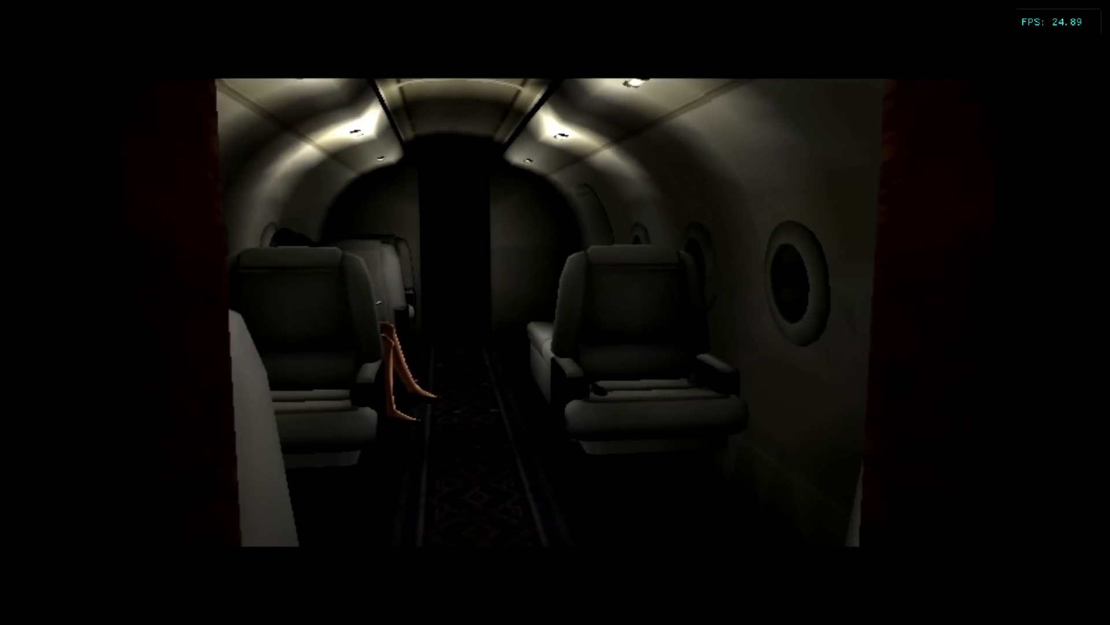
{"action": "key", "text": "Escape"}
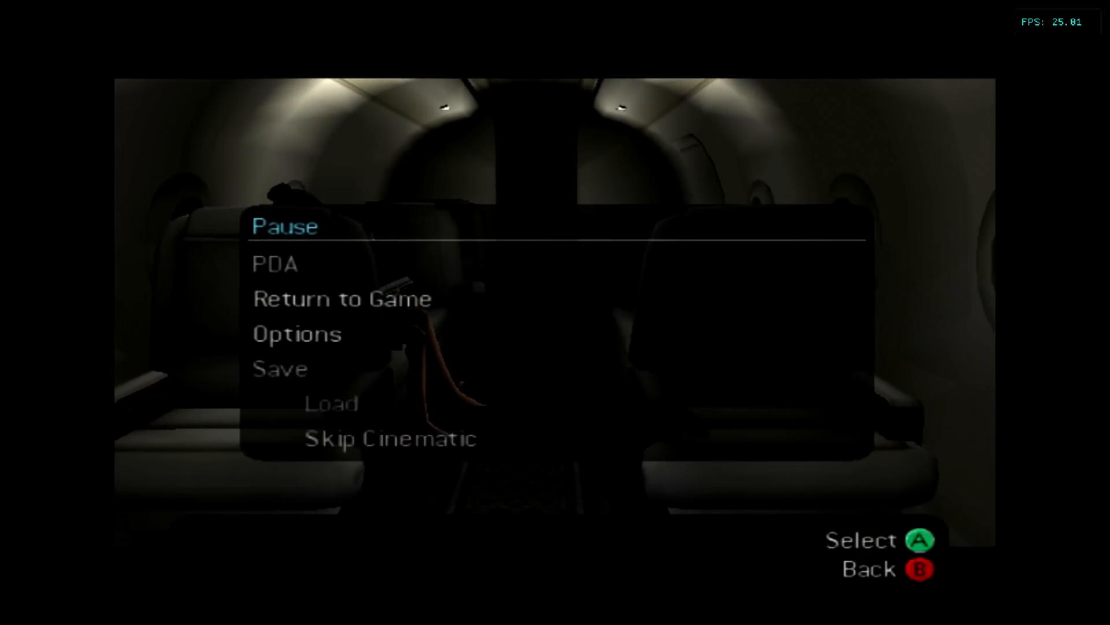
{"action": "left_click", "coordinate": [339, 299]}
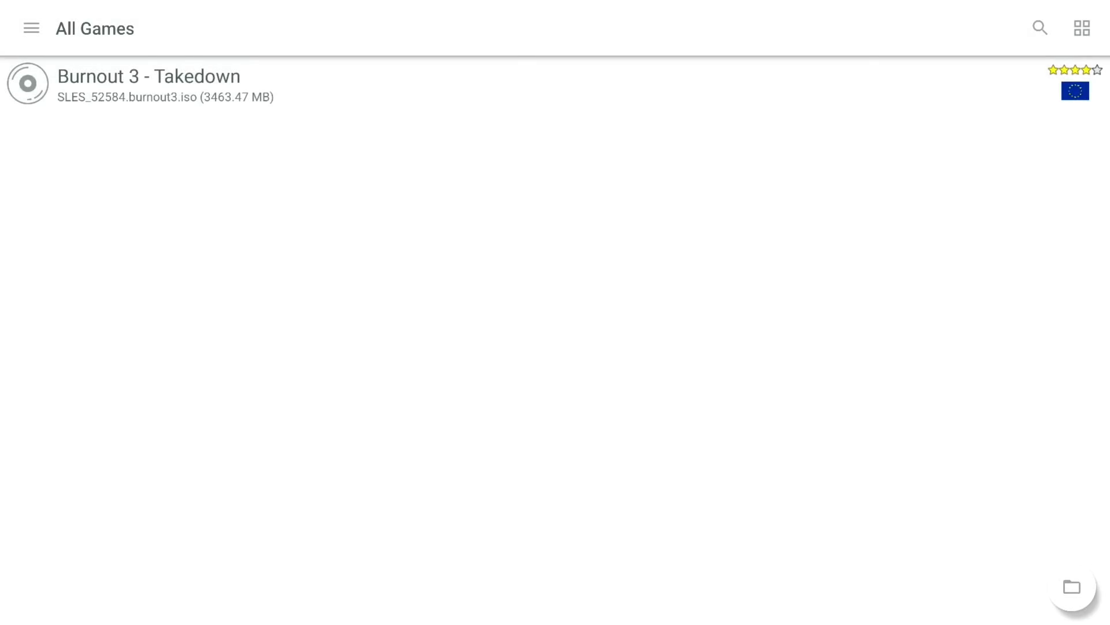
Boot Burnout 3 - Takedown in AetherSX2 and play a race
{"action": "double_click", "coordinate": [149, 78]}
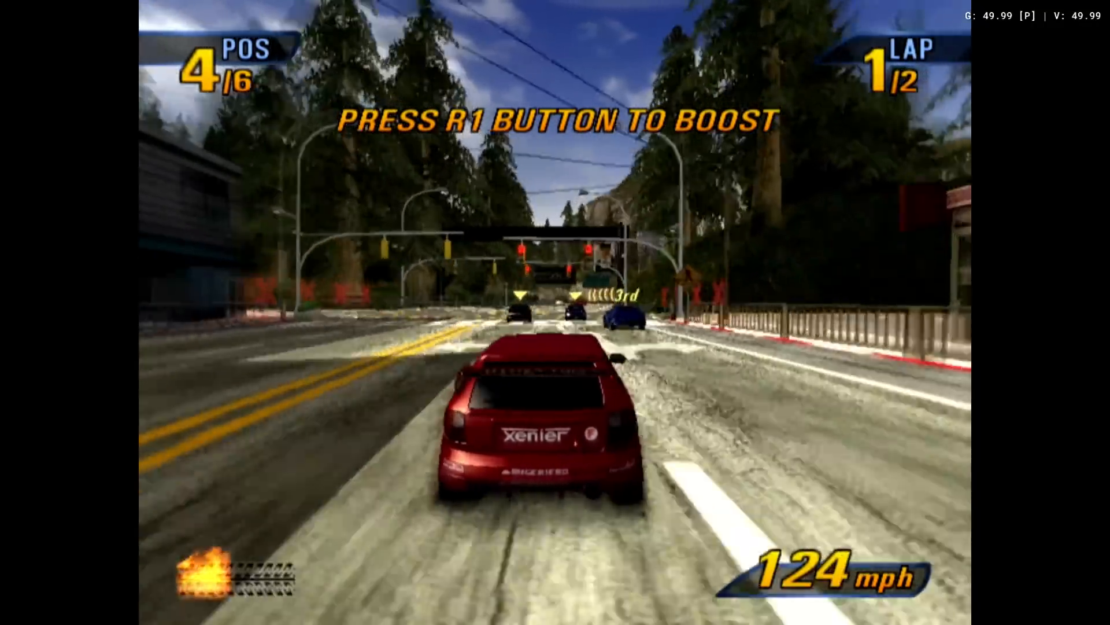
{"action": "key", "text": "R1"}
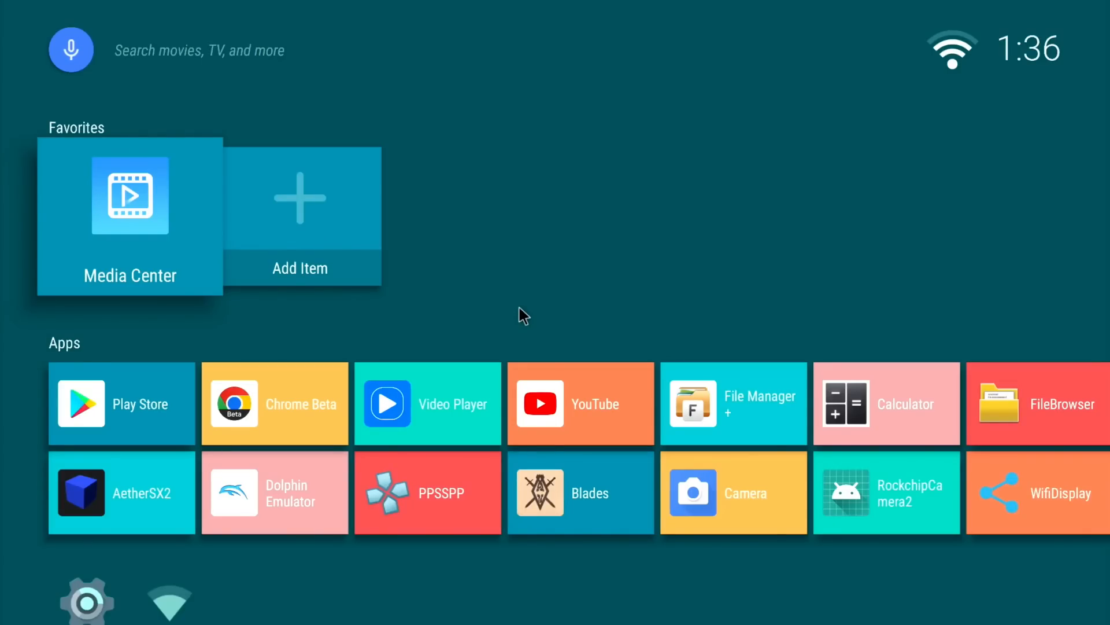
{"action": "mouse_move", "coordinate": [520, 361]}
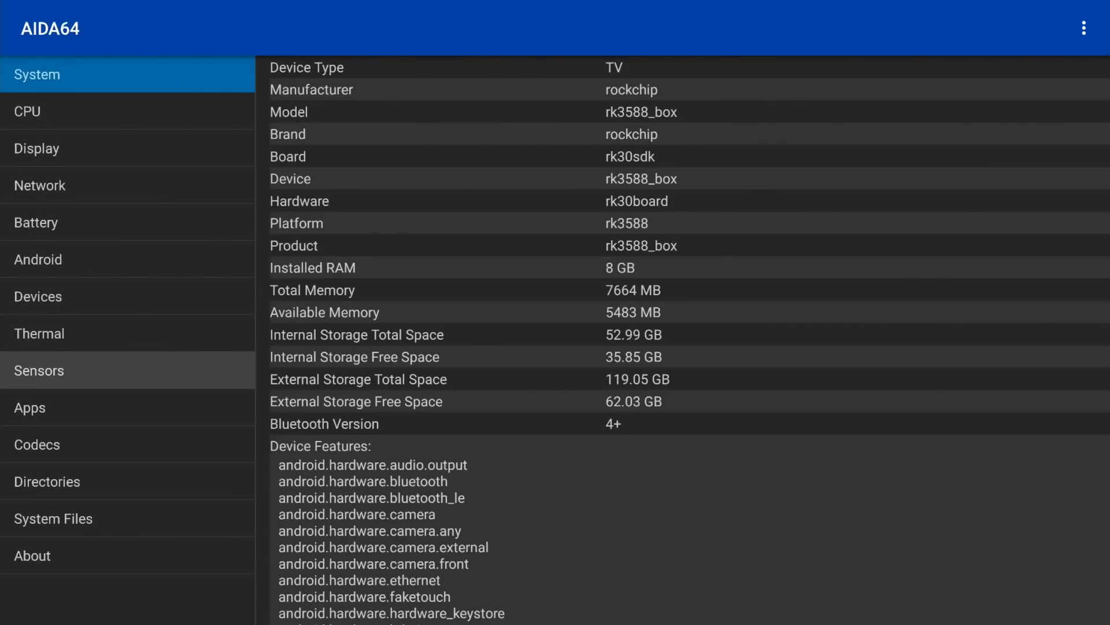
Check AIDA64's System page showing the RK3588 box with 8 GB RAM, then return to the launcher
{"action": "left_click", "coordinate": [38, 333]}
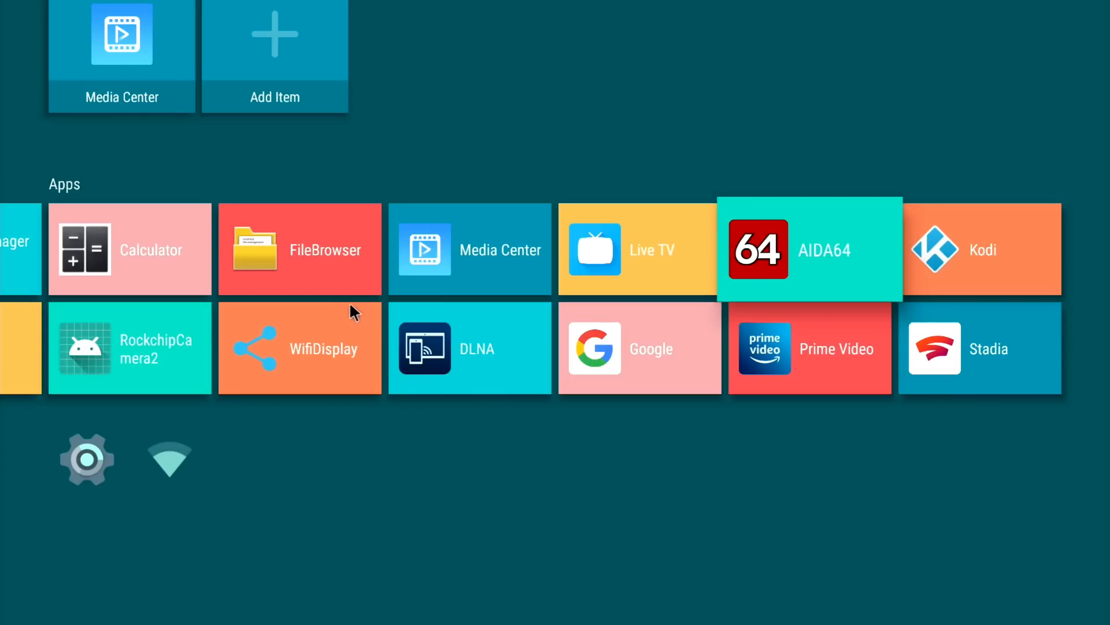
Play 'morocco 8k hevc.mkv' from File Manager + in Kodi, then exit Kodi
{"action": "scroll", "scroll_direction": "left", "scroll_amount": 3}
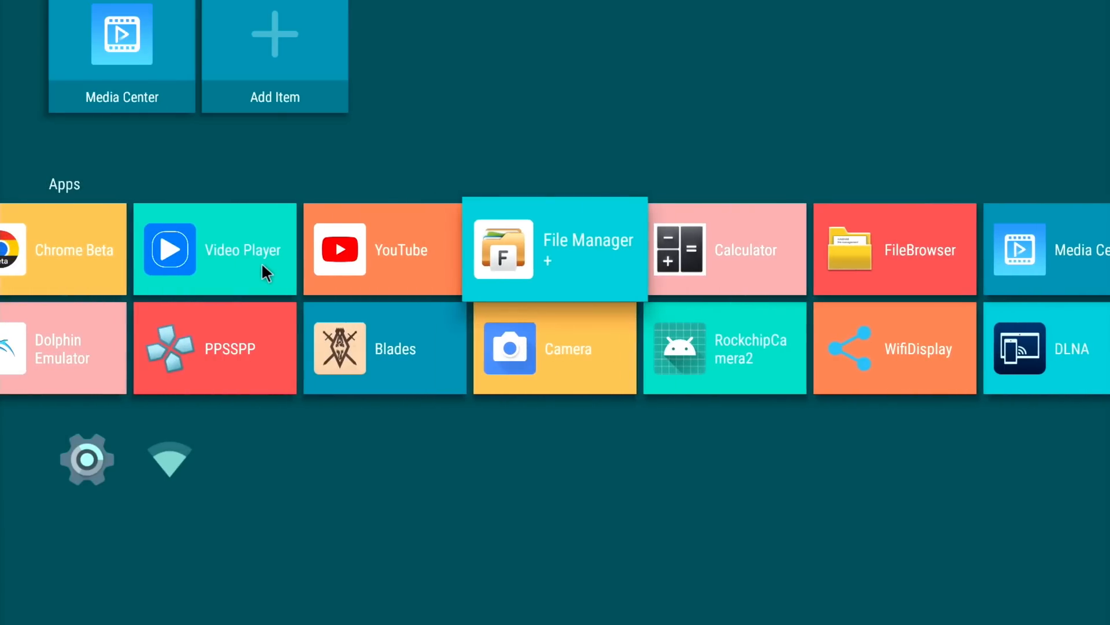
{"action": "left_click", "coordinate": [555, 249]}
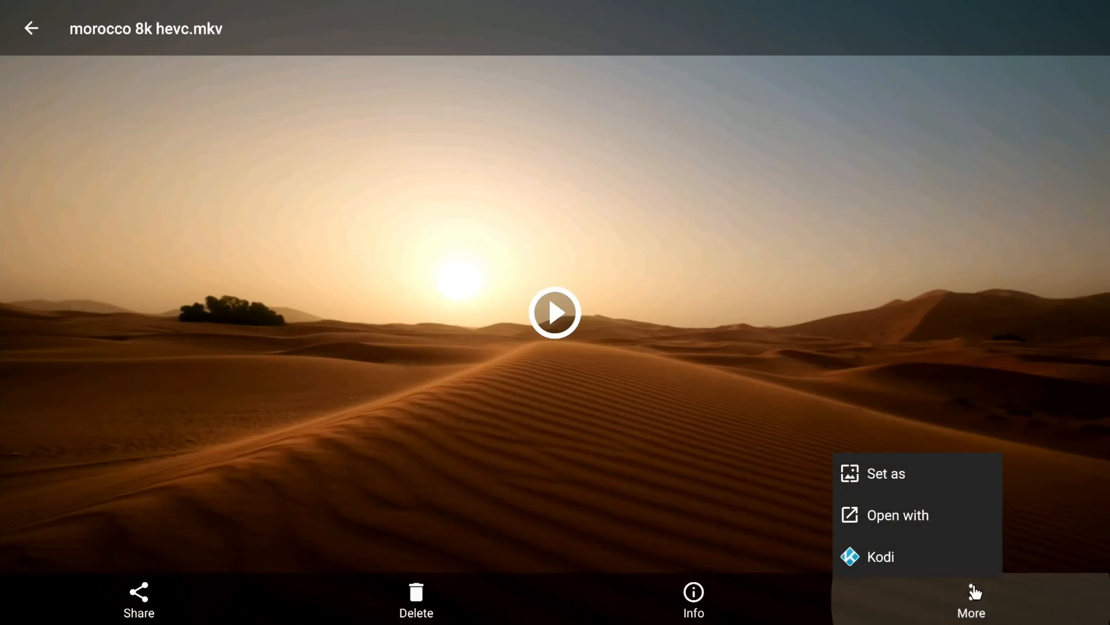
{"action": "left_click", "coordinate": [880, 556]}
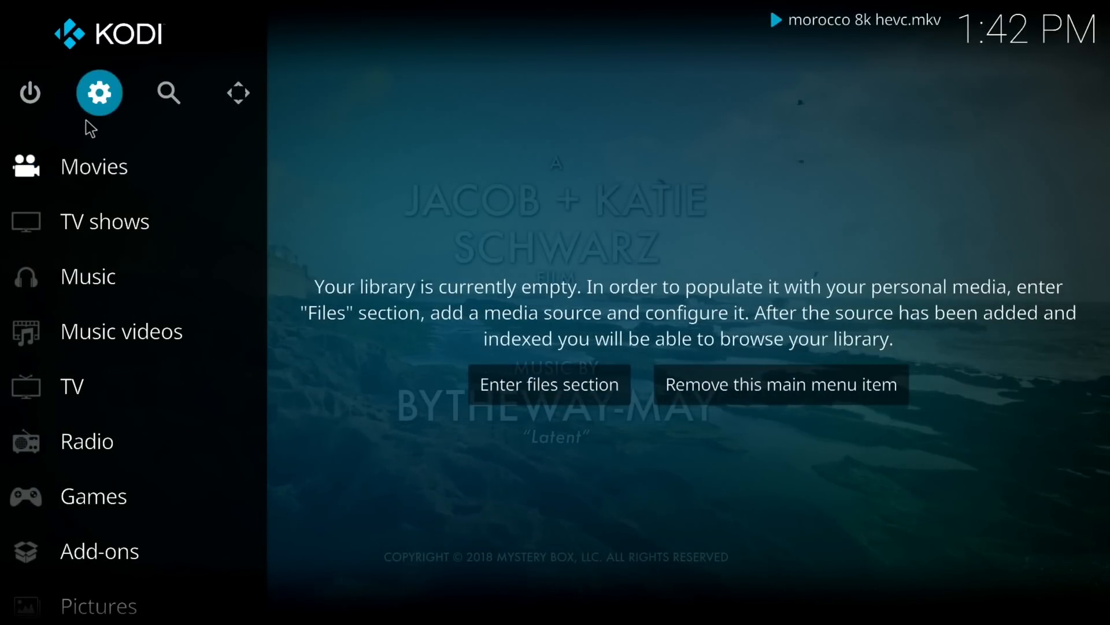
{"action": "left_click", "coordinate": [28, 93]}
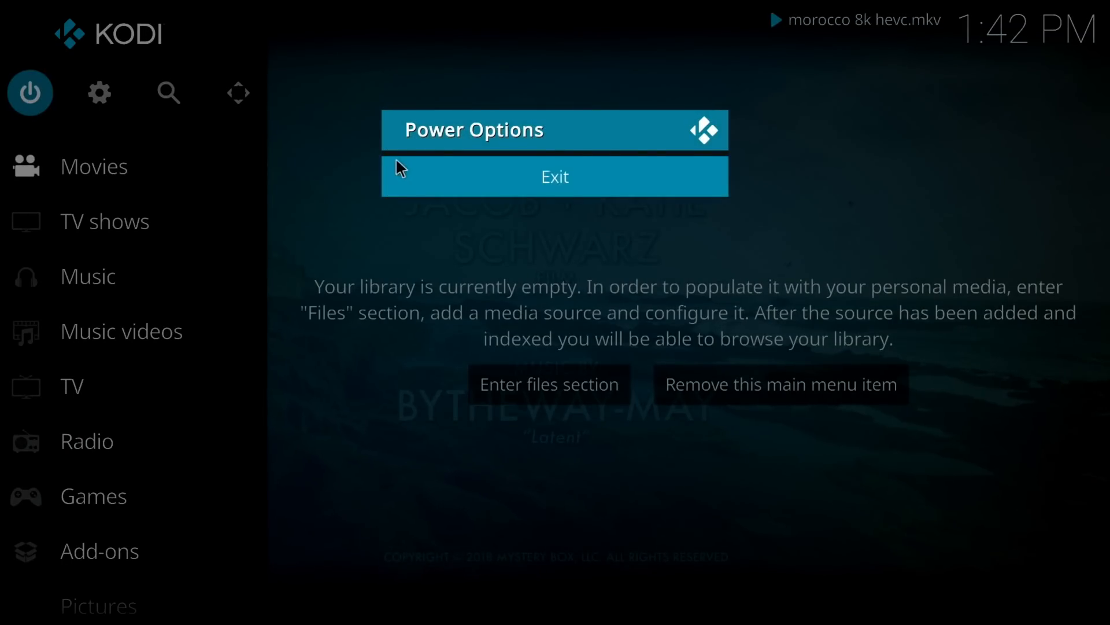
{"action": "left_click", "coordinate": [554, 175]}
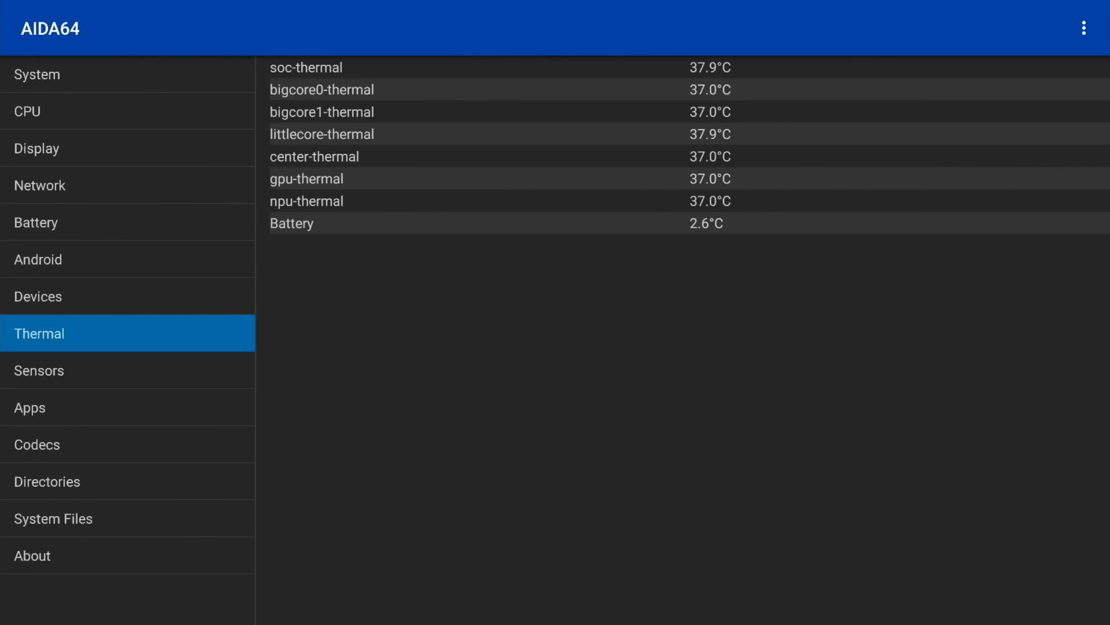
Check AIDA64's thermal sensor readings, then its System and CPU information pages
{"action": "left_click", "coordinate": [37, 74]}
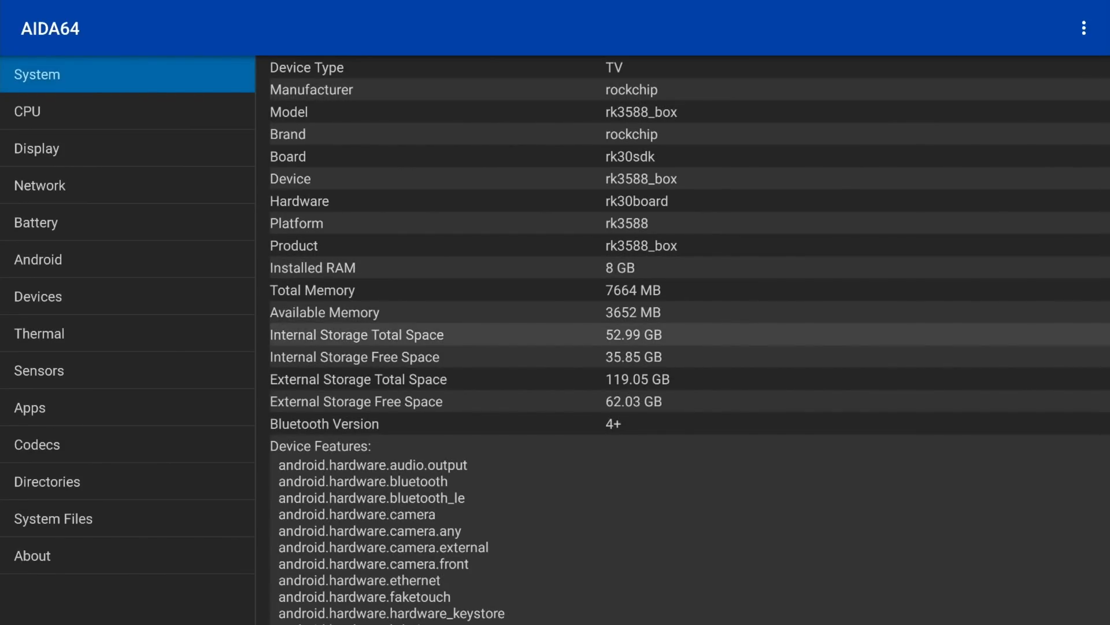
{"action": "left_click", "coordinate": [28, 111]}
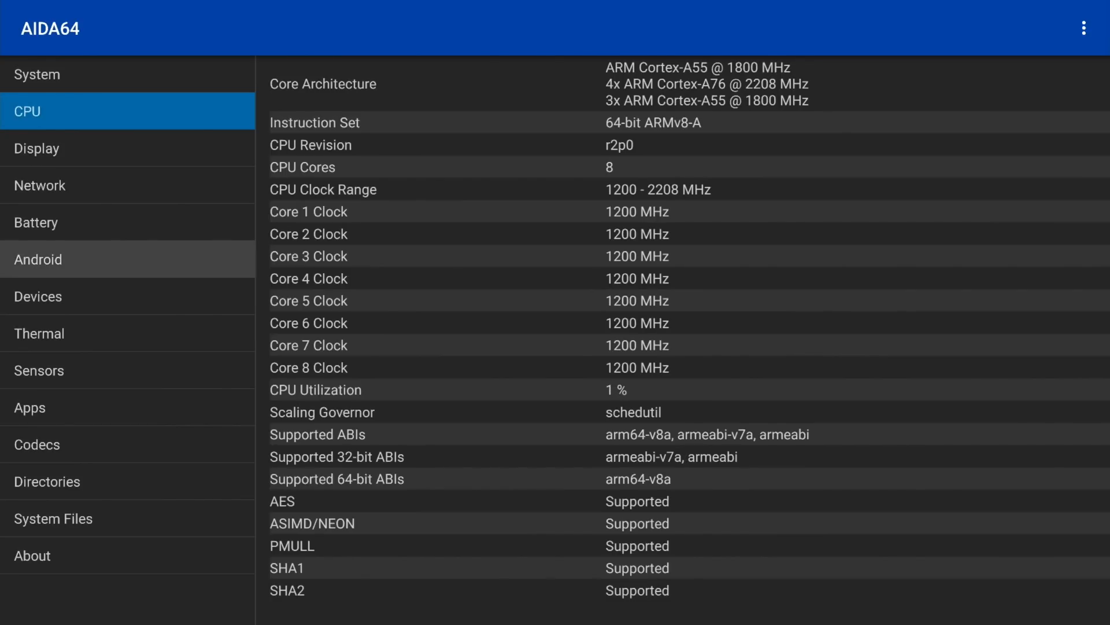
{"action": "left_click", "coordinate": [58, 259]}
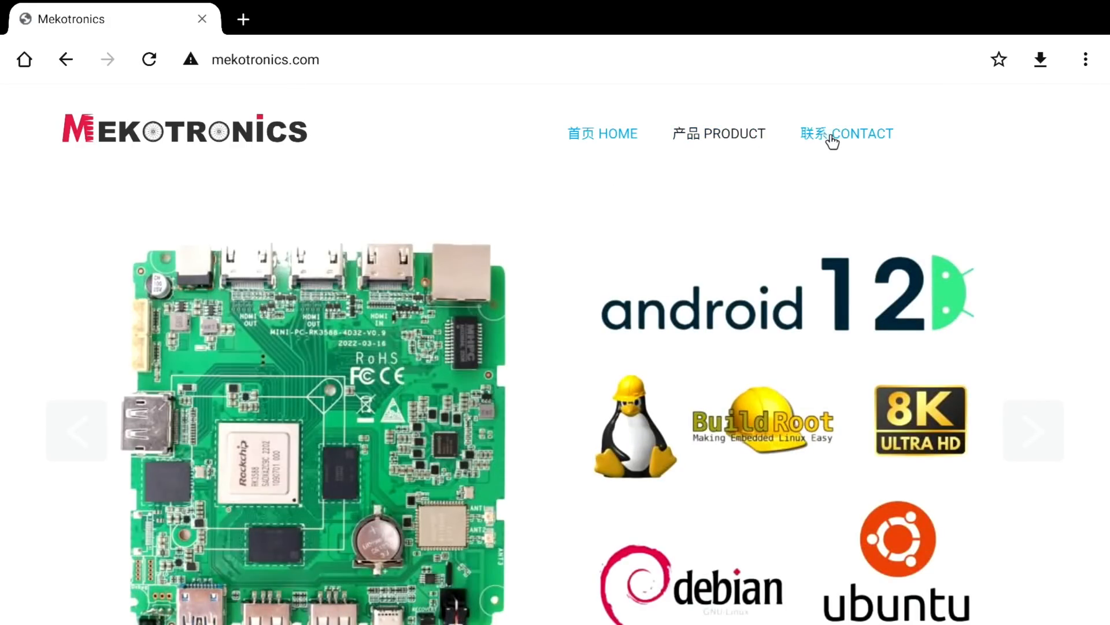
Advance the Mekotronics product carousel four slides to the 8K Ultra HD box photo
{"action": "scroll", "scroll_direction": "down", "scroll_amount": 3}
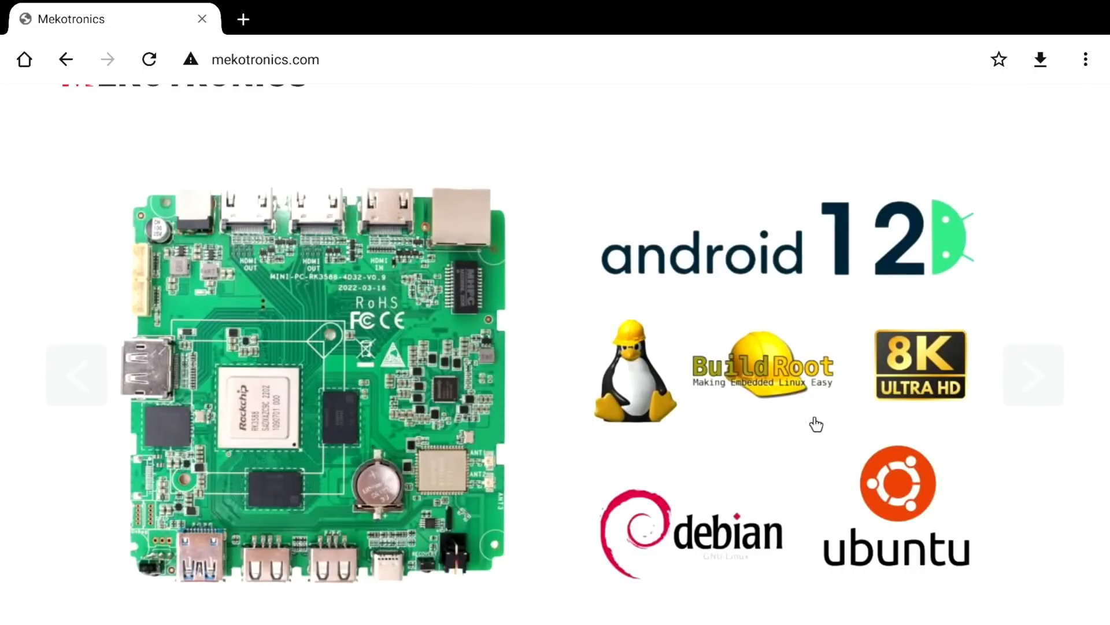
{"action": "mouse_move", "coordinate": [970, 437]}
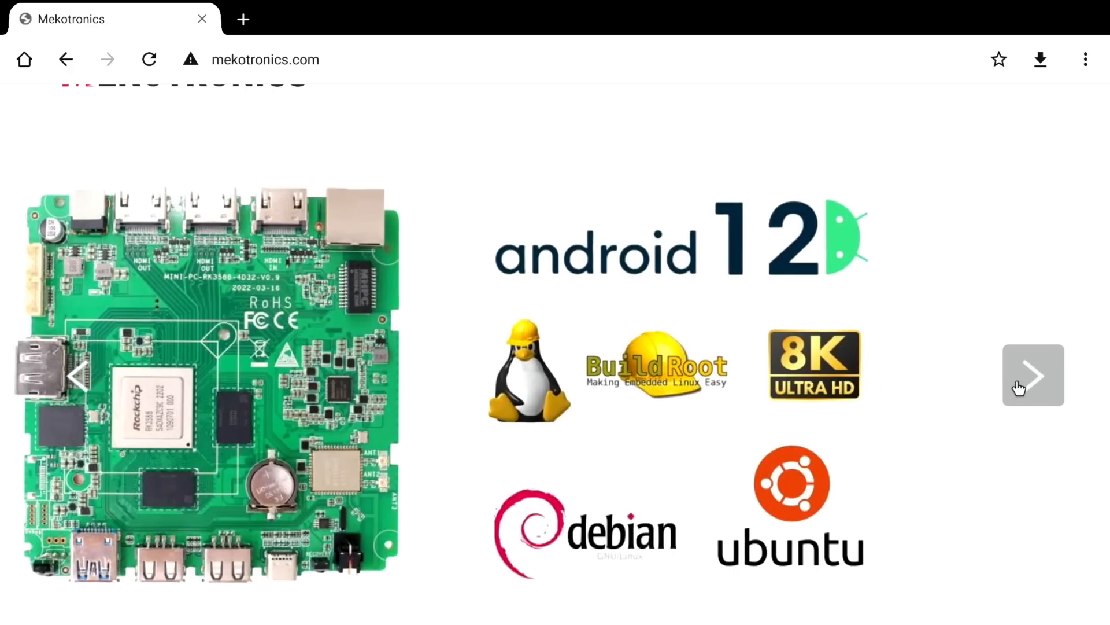
{"action": "left_click", "coordinate": [1033, 376]}
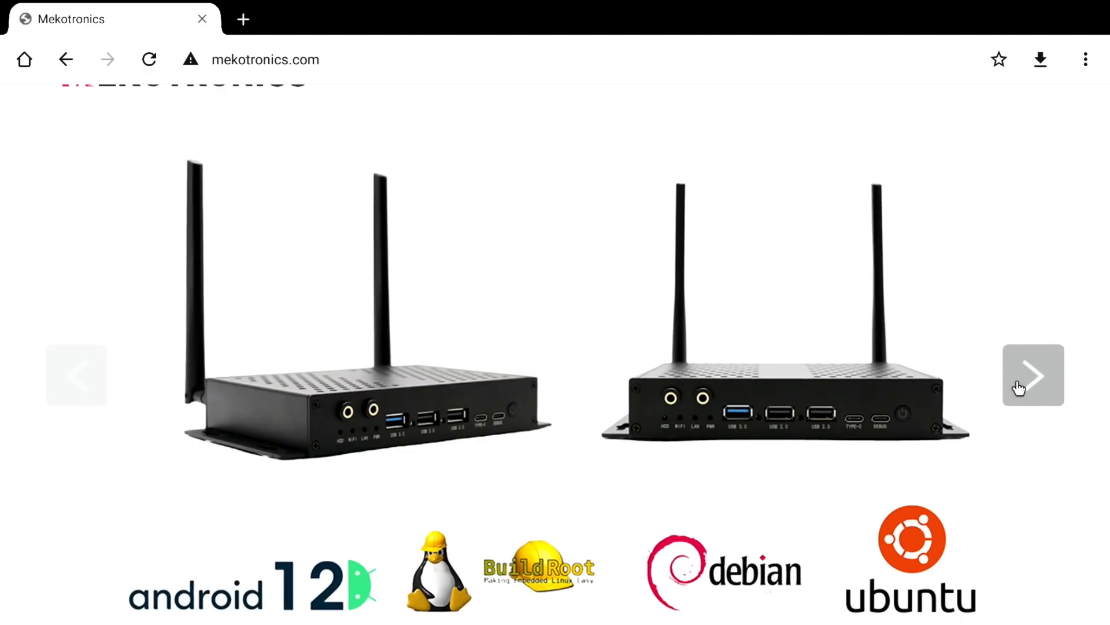
{"action": "left_click", "coordinate": [1034, 375]}
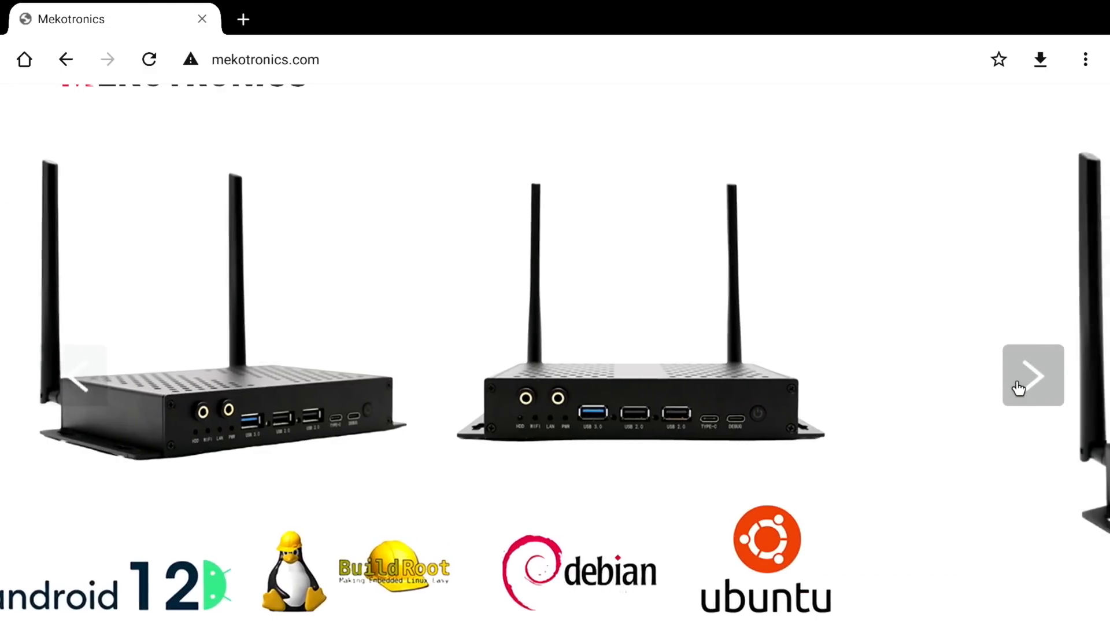
{"action": "left_click", "coordinate": [1032, 376]}
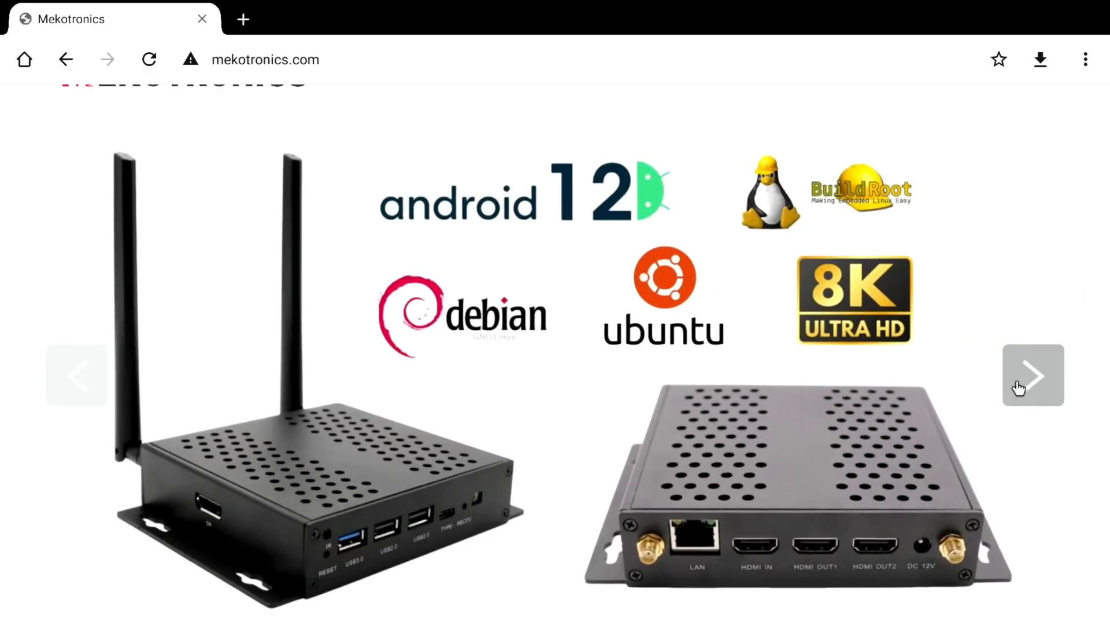
{"action": "left_click", "coordinate": [1034, 375]}
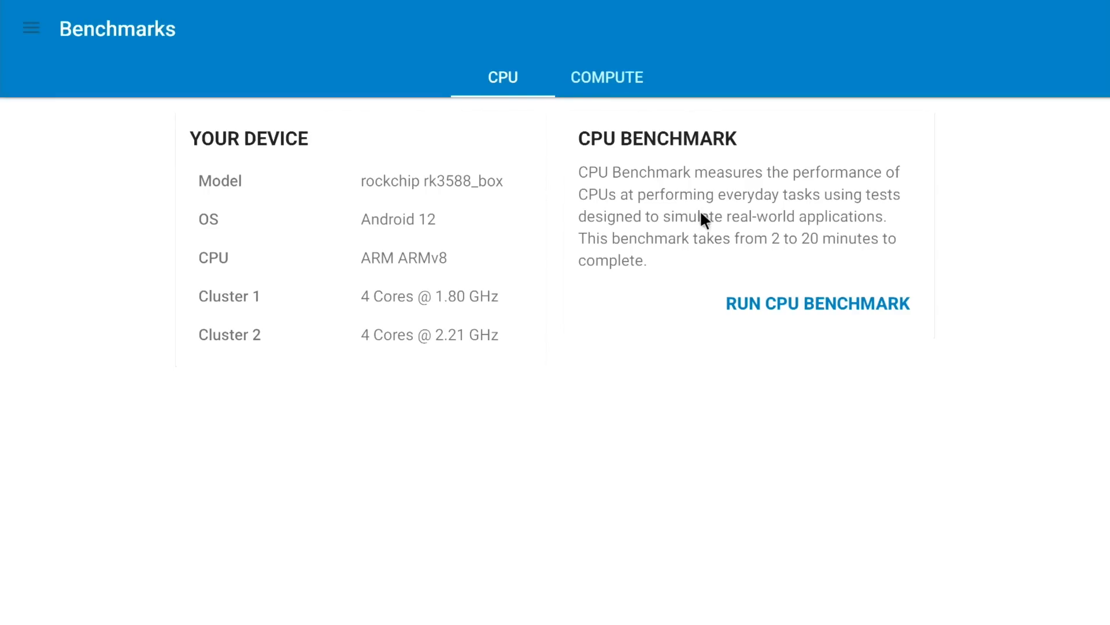
{"action": "mouse_move", "coordinate": [739, 274]}
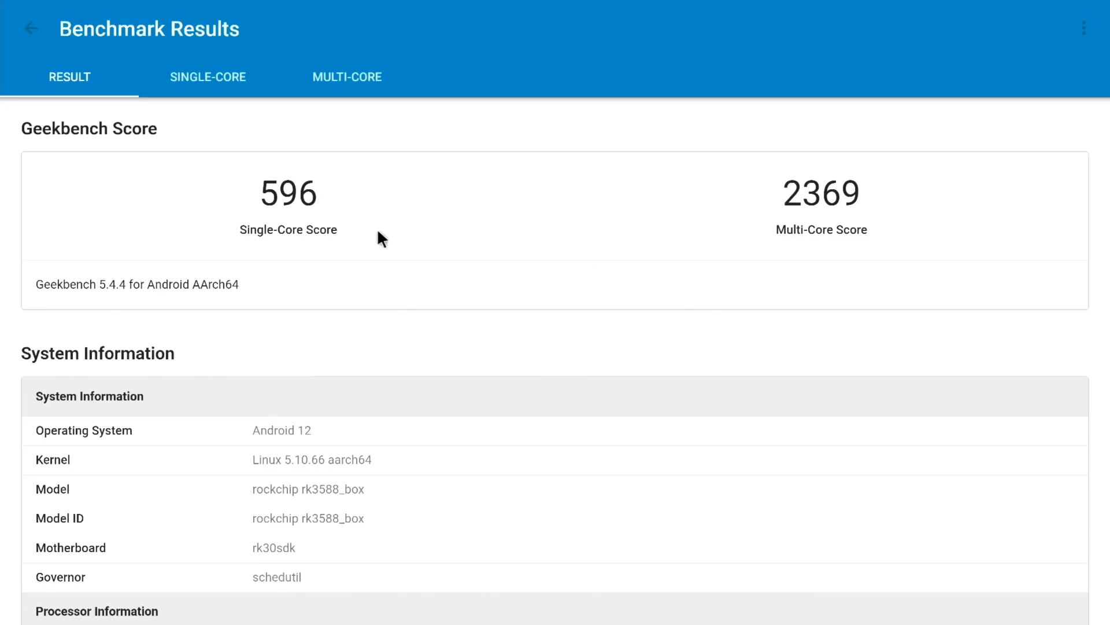
{"action": "mouse_move", "coordinate": [623, 221]}
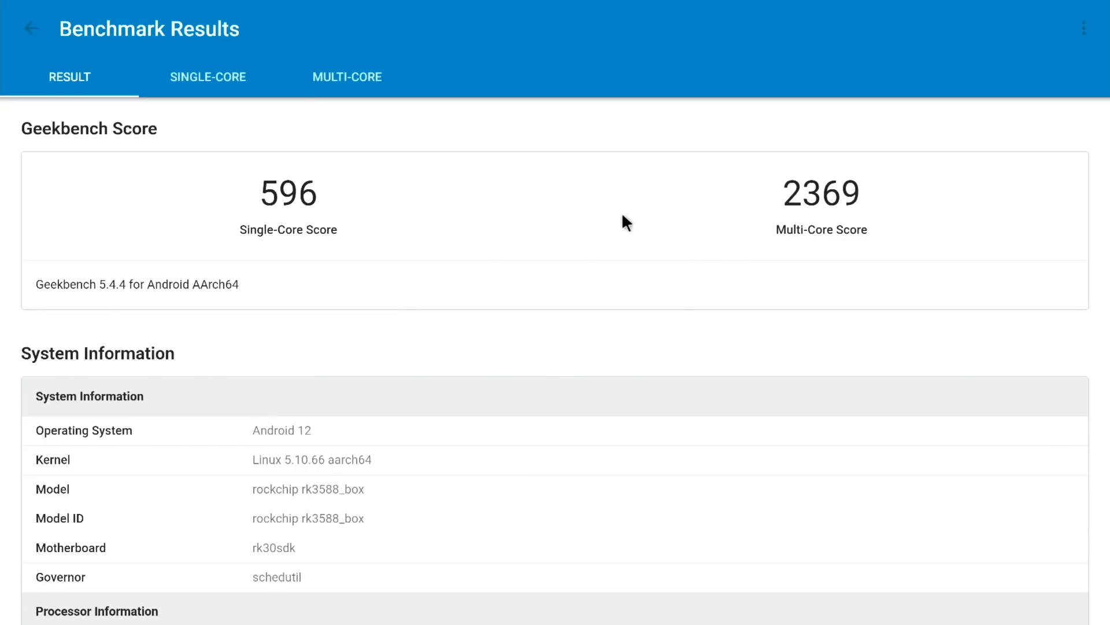
{"action": "mouse_move", "coordinate": [469, 143]}
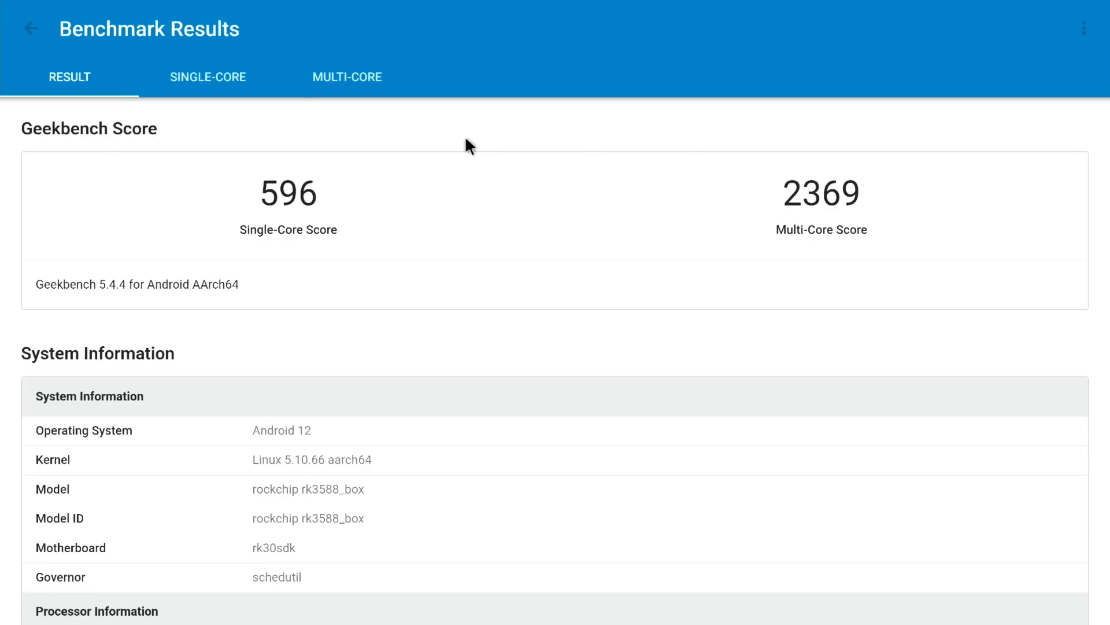
Scroll the 596/2369 result through system info and per-test scores down to Machine Learning
{"action": "scroll", "scroll_direction": "down", "scroll_amount": 3}
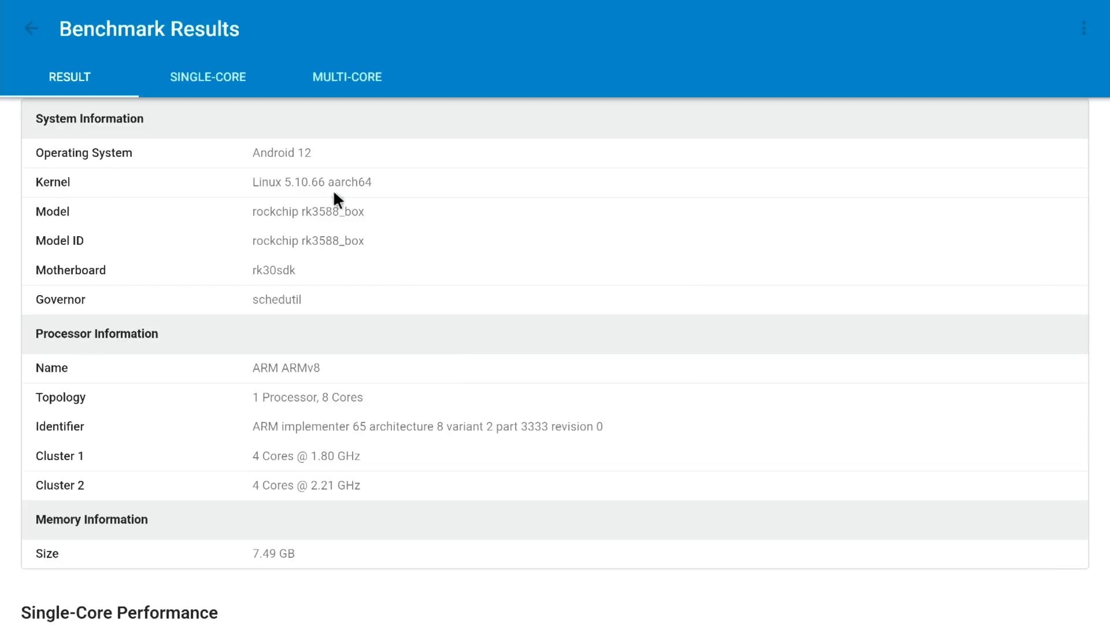
{"action": "scroll", "scroll_direction": "down", "scroll_amount": 3}
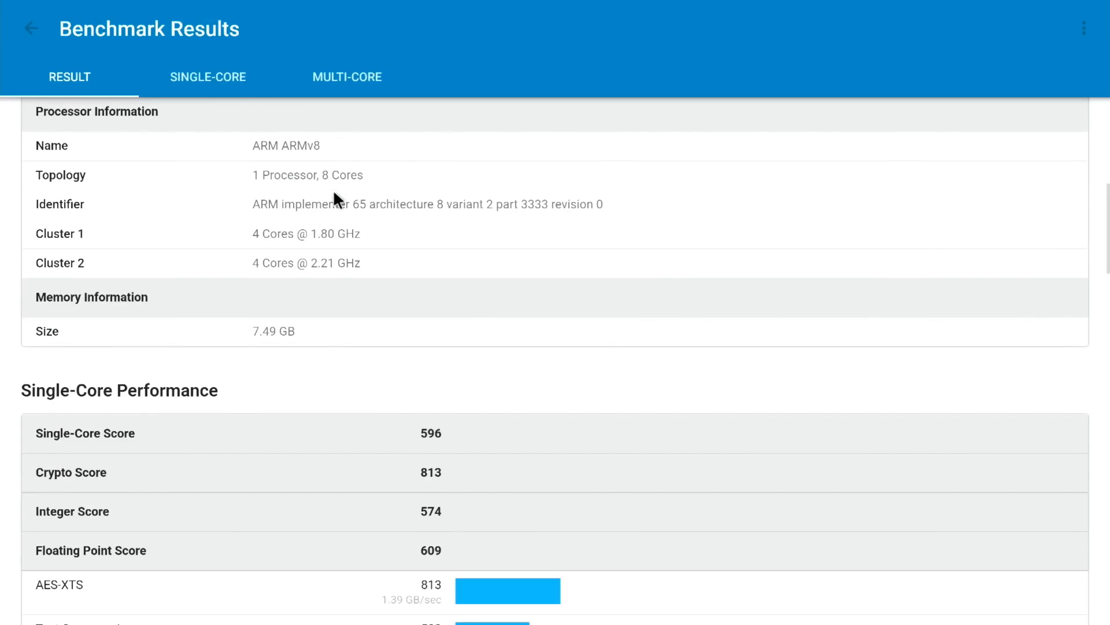
{"action": "scroll", "scroll_direction": "down", "scroll_amount": 3}
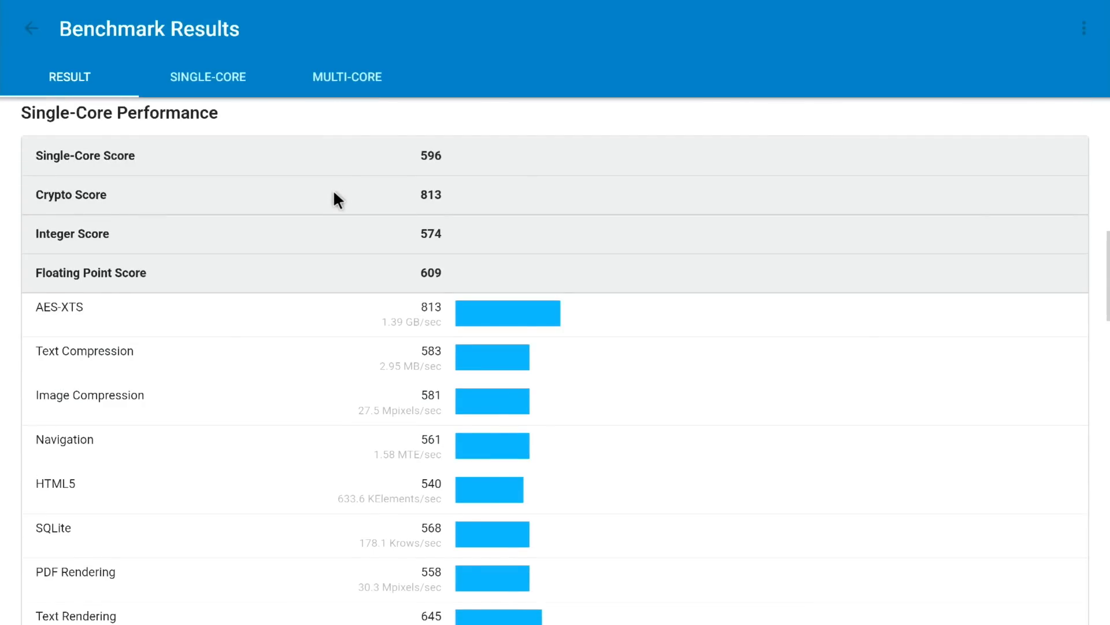
{"action": "scroll", "scroll_direction": "down", "scroll_amount": 3}
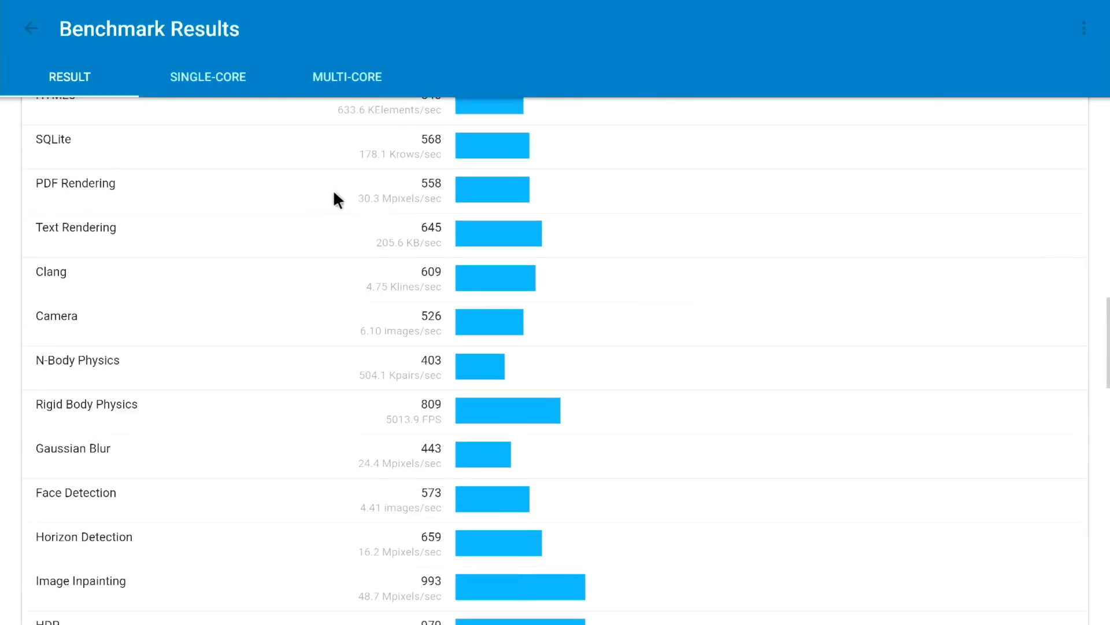
{"action": "scroll", "scroll_direction": "down", "scroll_amount": 3}
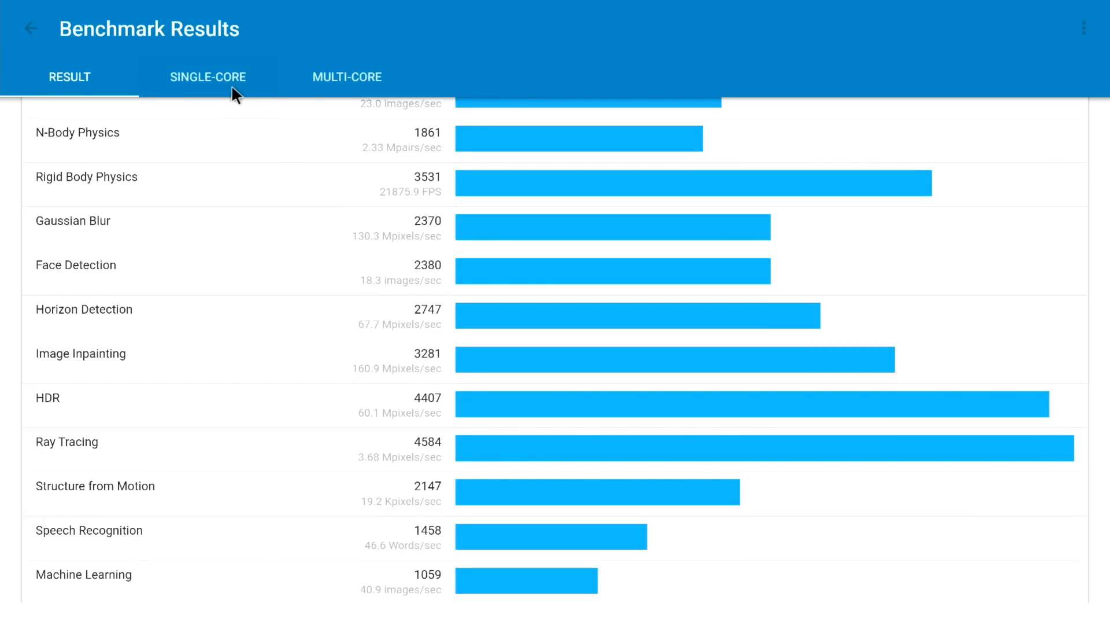
Compare the 596 single-core score with phones like Galaxy S21 Ultra, then show the multi-core comparison
{"action": "left_click", "coordinate": [208, 76]}
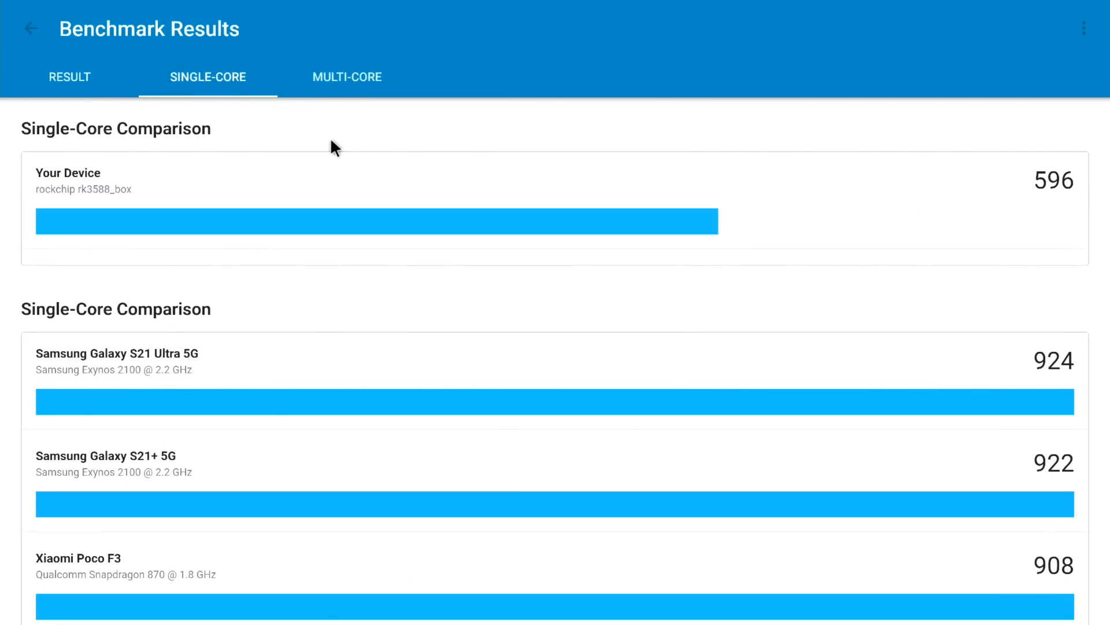
{"action": "scroll", "scroll_direction": "down", "scroll_amount": 3}
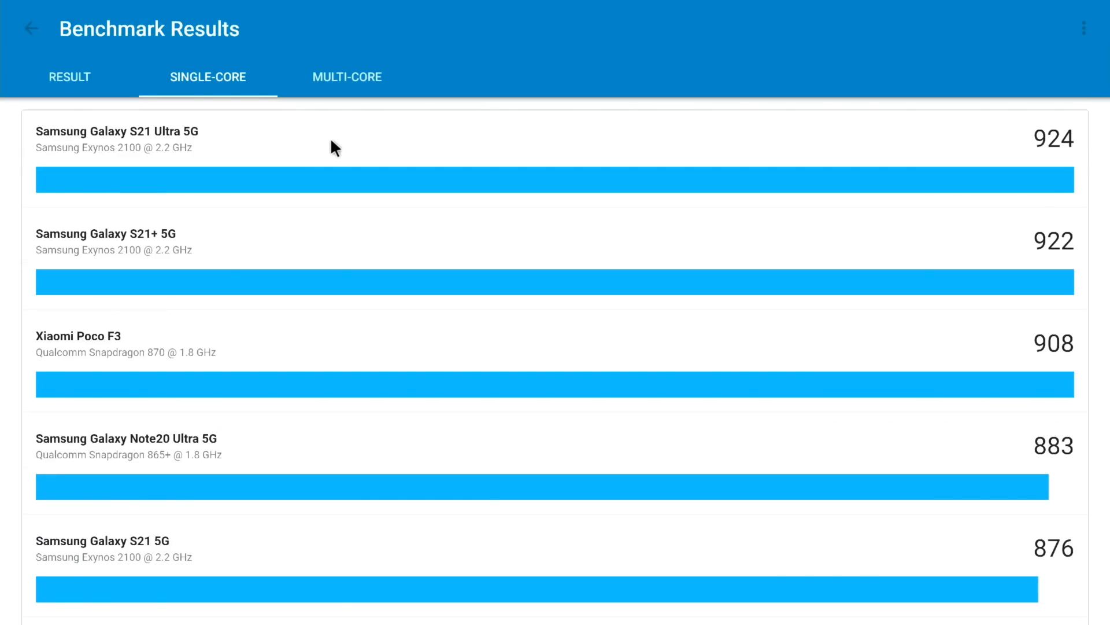
{"action": "scroll", "scroll_direction": "down", "scroll_amount": 3}
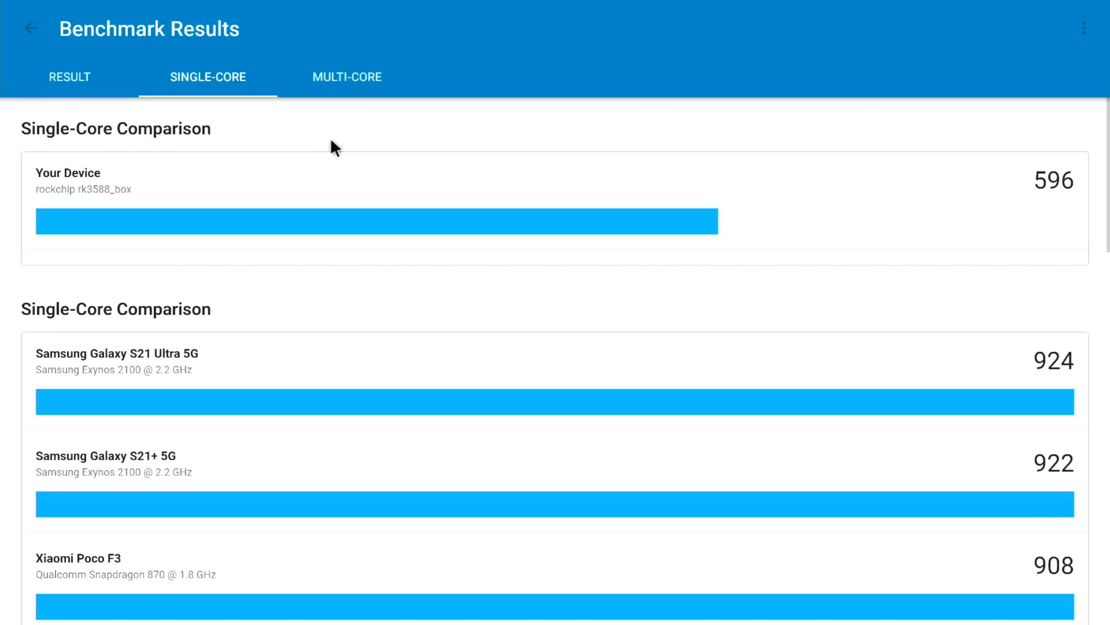
{"action": "mouse_move", "coordinate": [229, 334]}
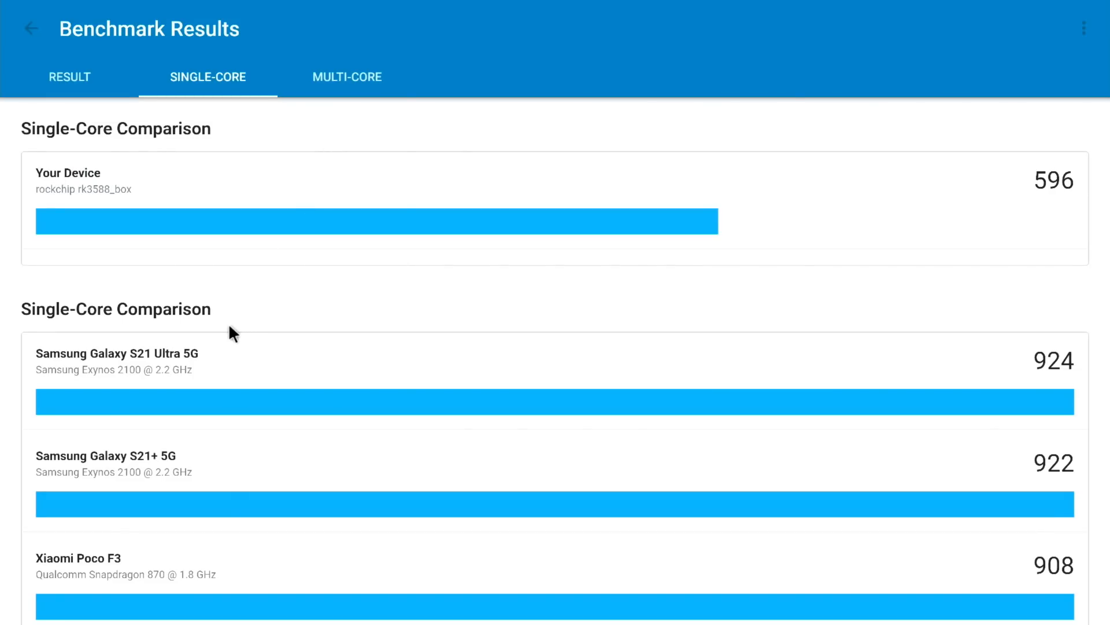
{"action": "scroll", "scroll_direction": "down", "scroll_amount": 3}
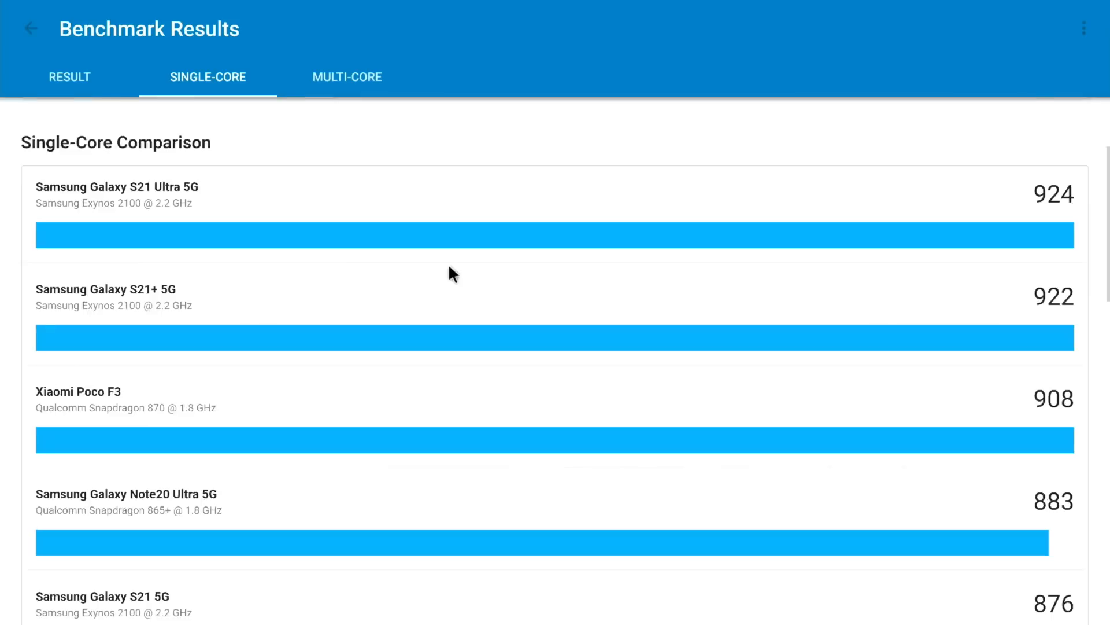
{"action": "scroll", "scroll_direction": "down", "scroll_amount": 3}
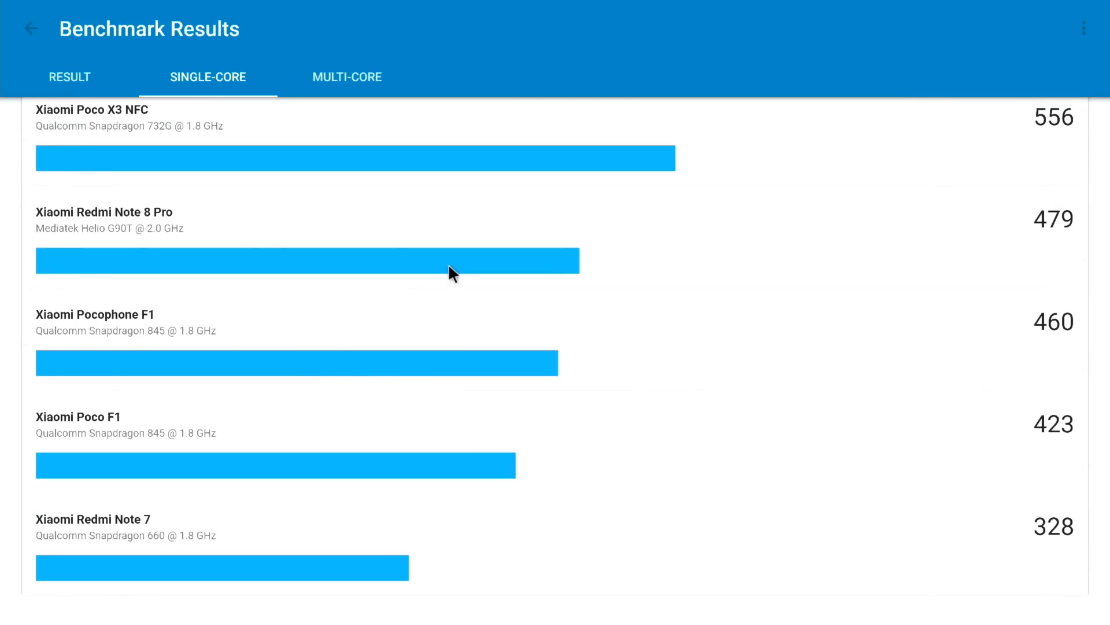
{"action": "scroll", "scroll_direction": "up", "scroll_amount": 3}
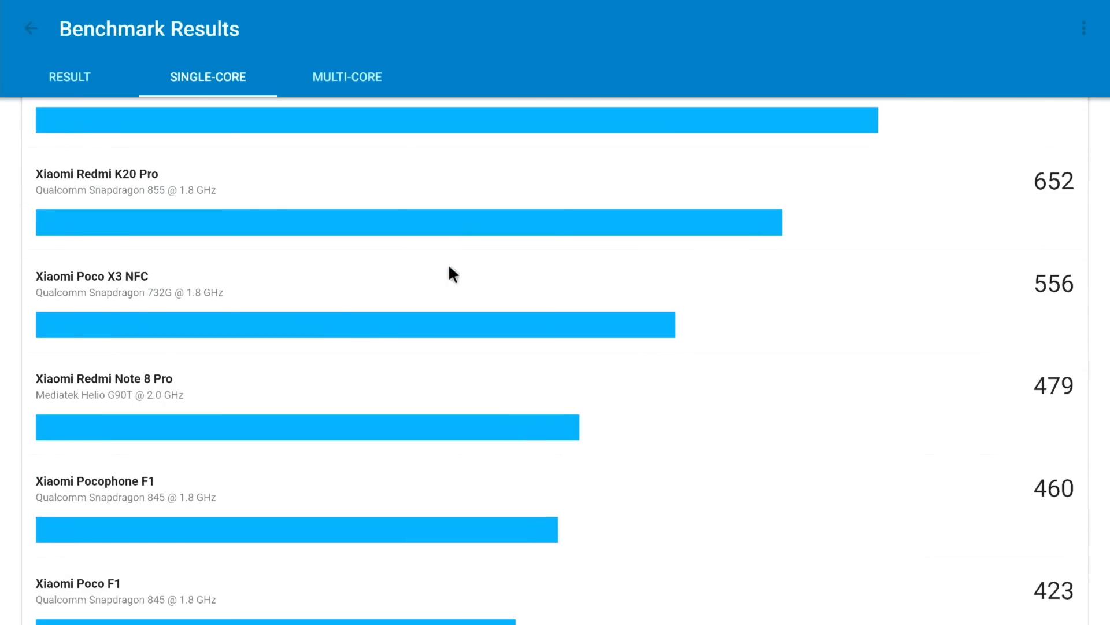
{"action": "mouse_move", "coordinate": [223, 307]}
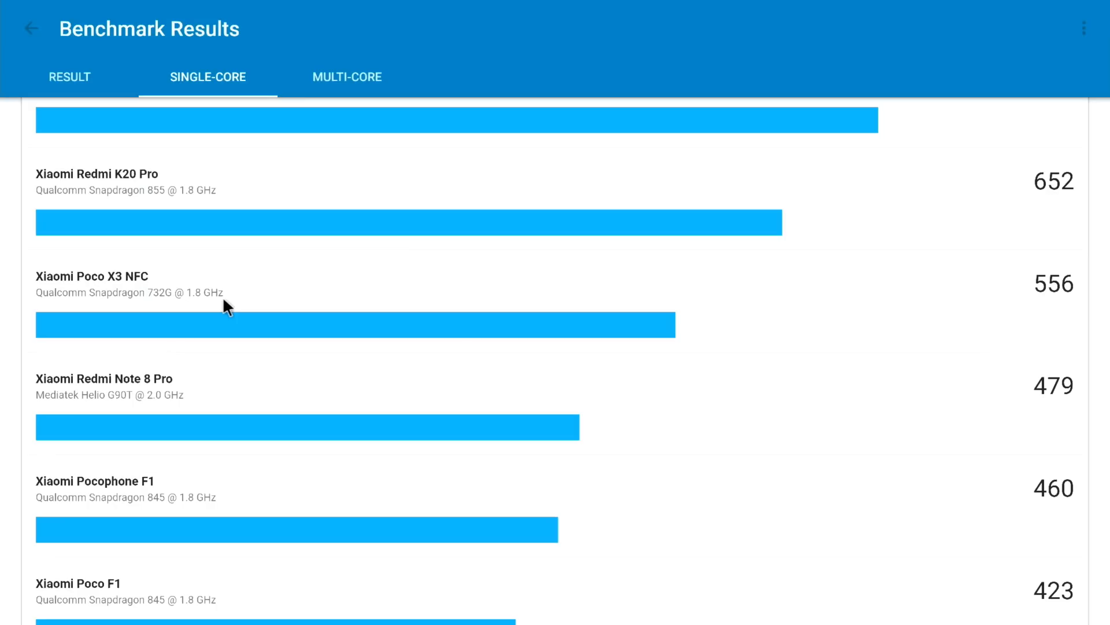
{"action": "mouse_move", "coordinate": [275, 130]}
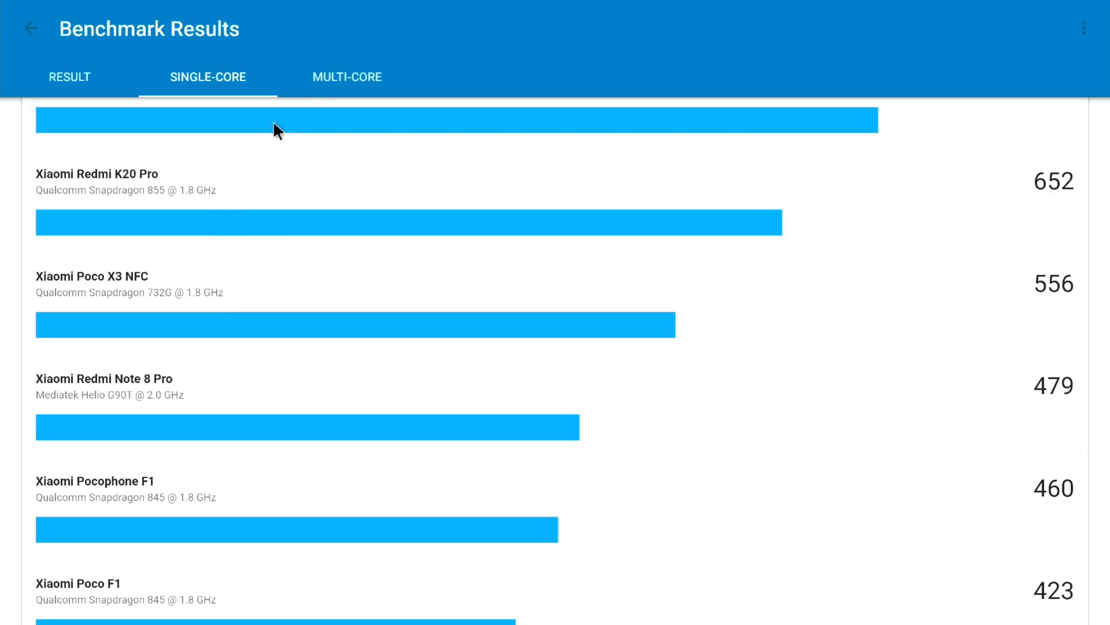
{"action": "left_click", "coordinate": [347, 76]}
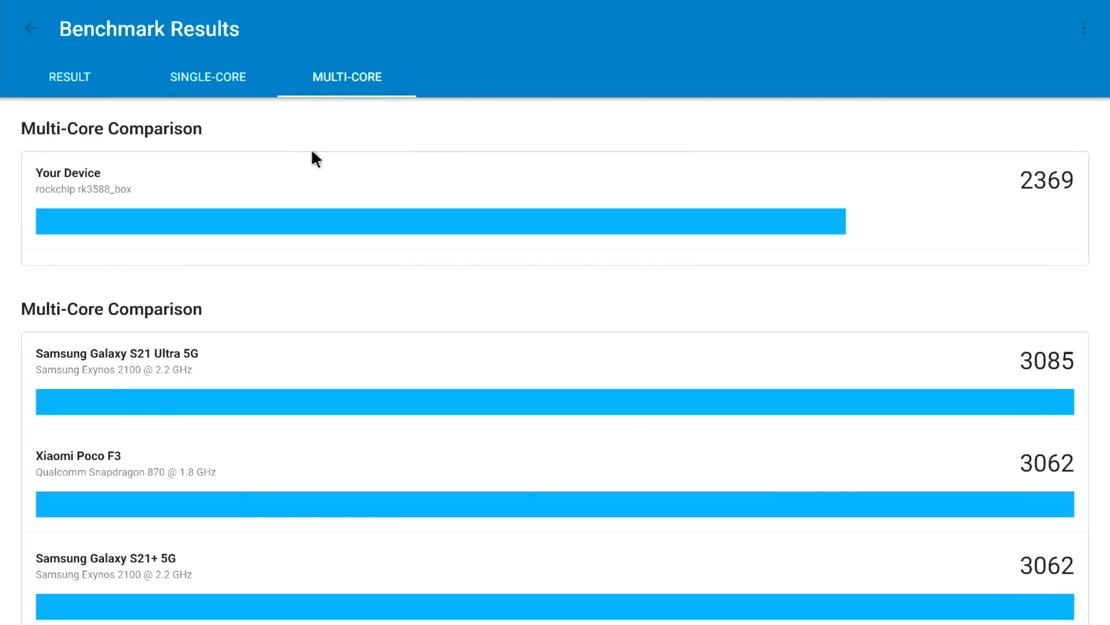
{"action": "scroll", "scroll_direction": "down", "scroll_amount": 3}
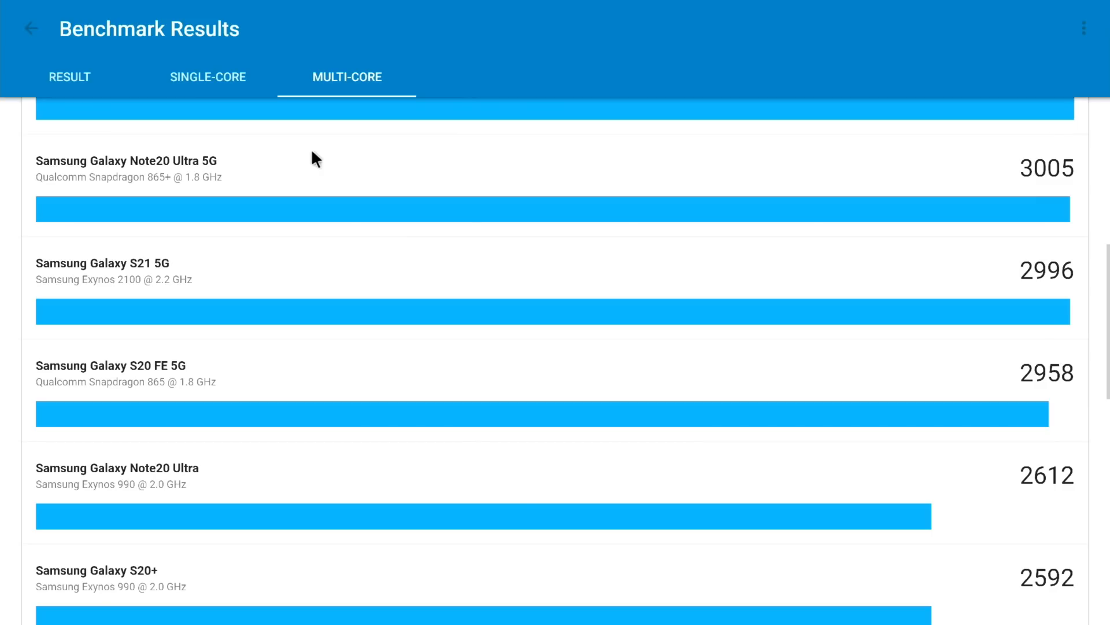
{"action": "scroll", "scroll_direction": "down", "scroll_amount": 3}
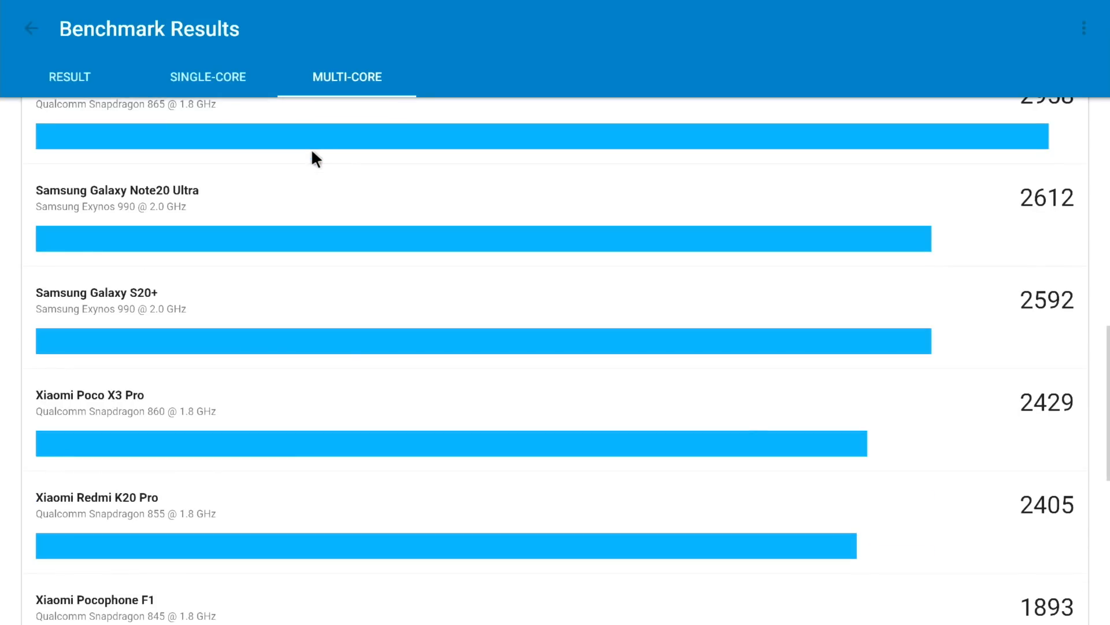
{"action": "scroll", "scroll_direction": "down", "scroll_amount": 3}
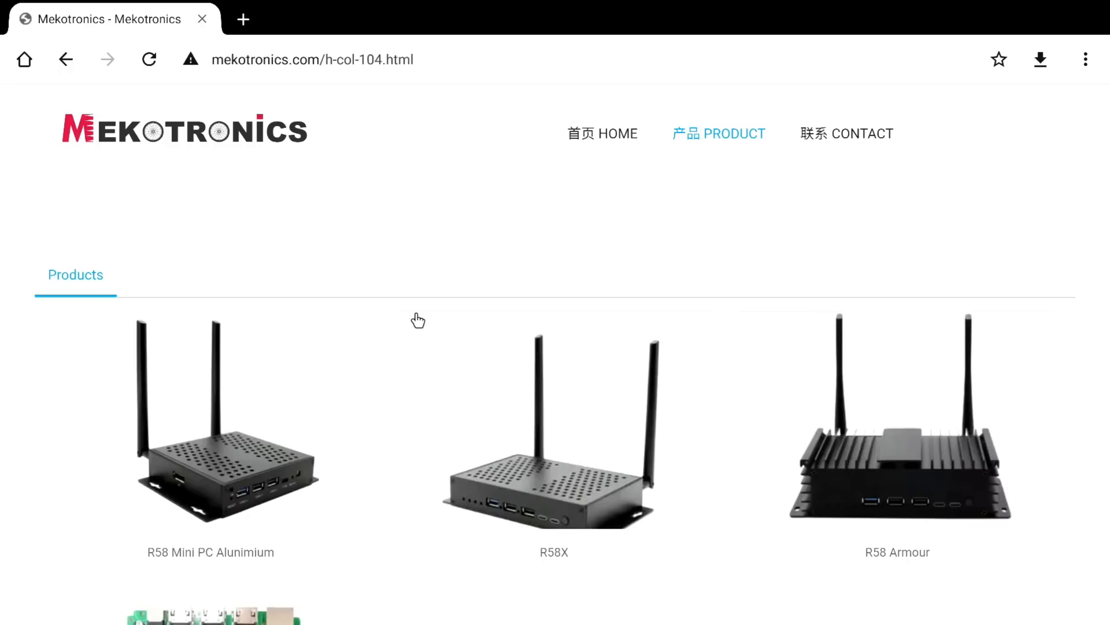
Scroll the Mekotronics product grid and open the R58X product page in a new tab
{"action": "scroll", "scroll_direction": "down", "scroll_amount": 3}
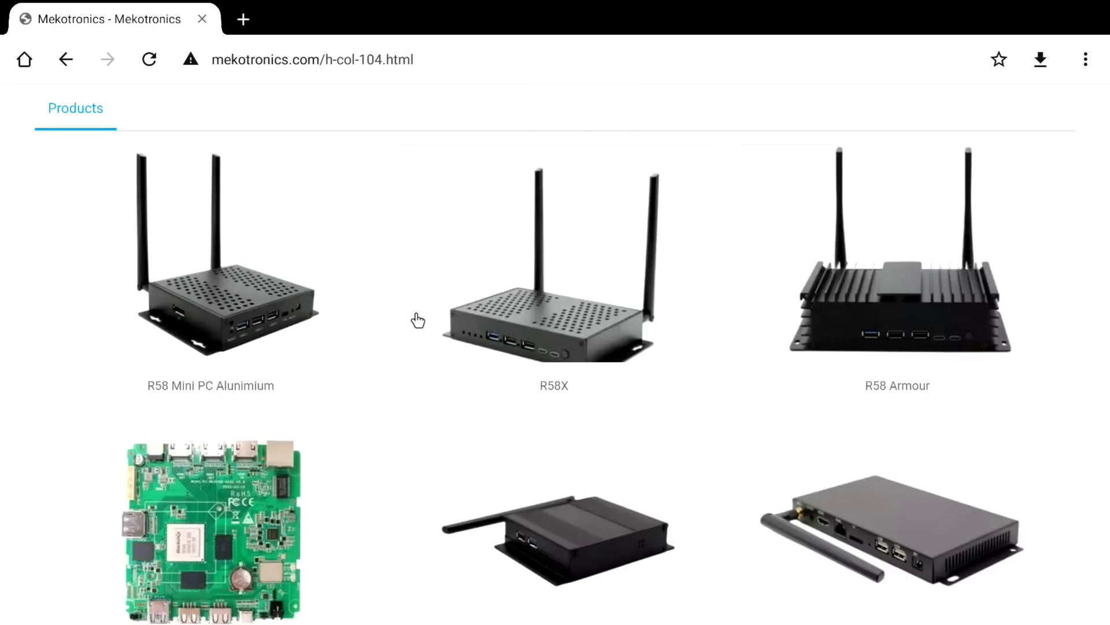
{"action": "mouse_move", "coordinate": [333, 428]}
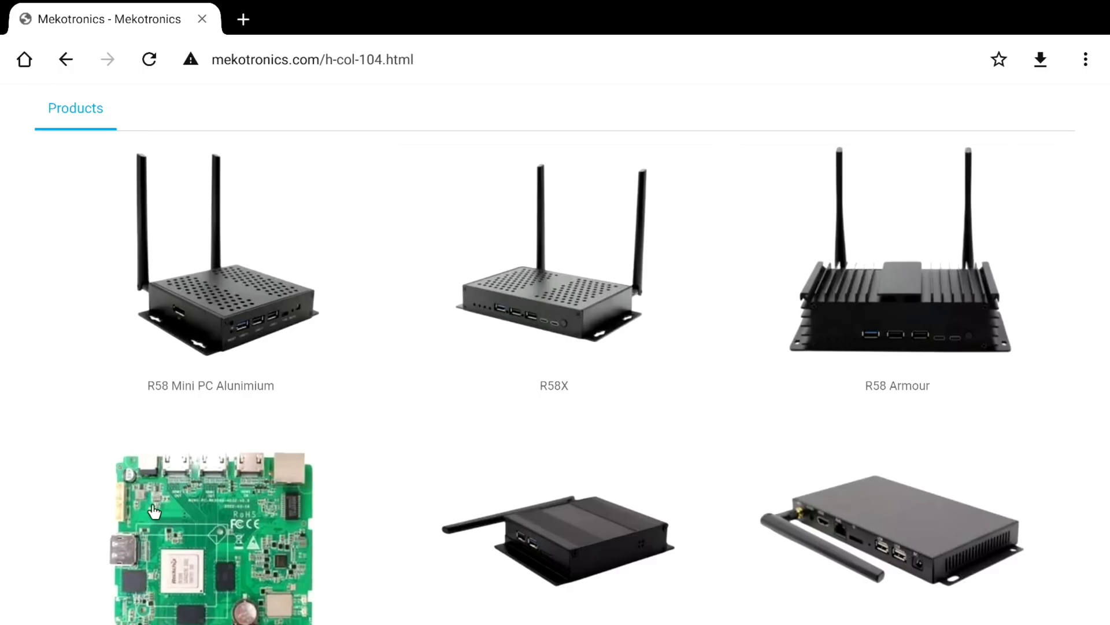
{"action": "scroll", "scroll_direction": "down", "scroll_amount": 3}
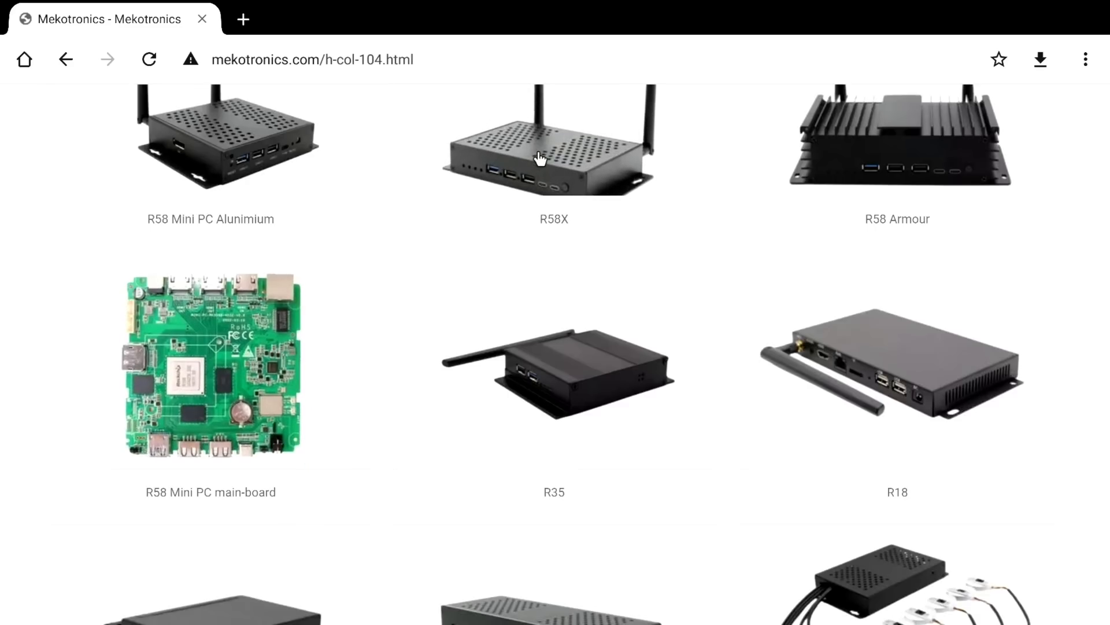
{"action": "left_click", "coordinate": [538, 157]}
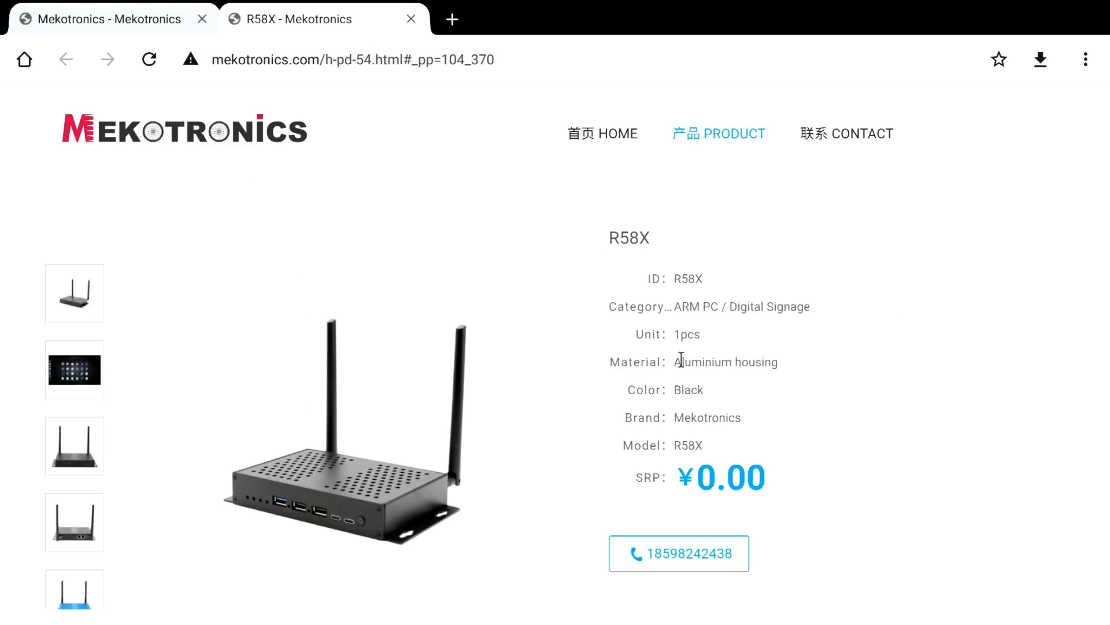
{"action": "mouse_move", "coordinate": [555, 327]}
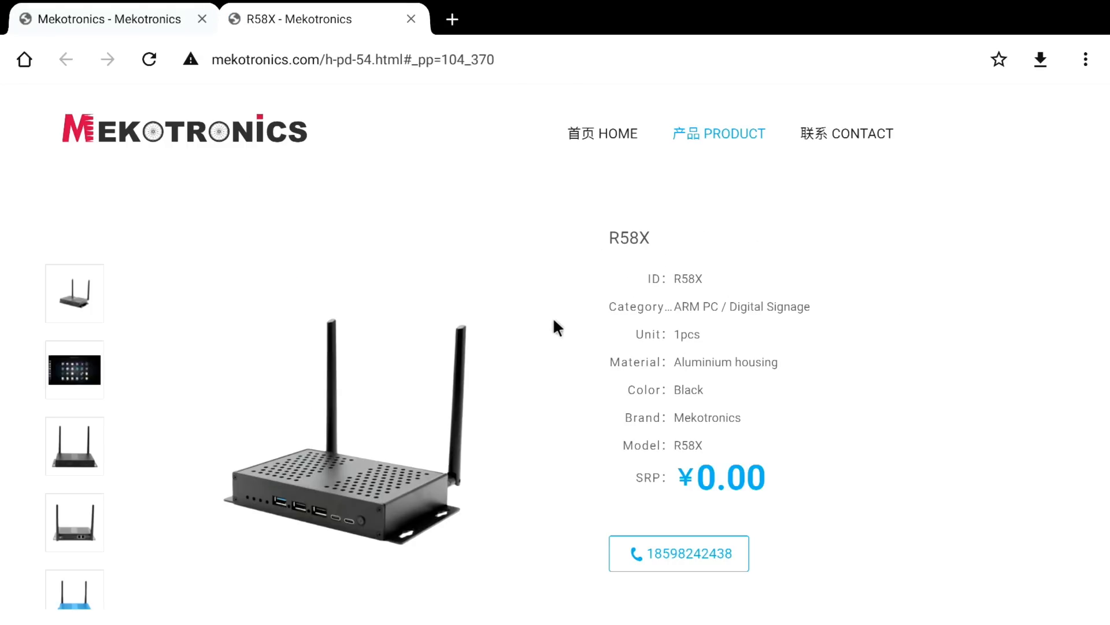
Scroll the R58X page past its introduction to the Rockchip RK3588 CPU section
{"action": "scroll", "scroll_direction": "down", "scroll_amount": 3}
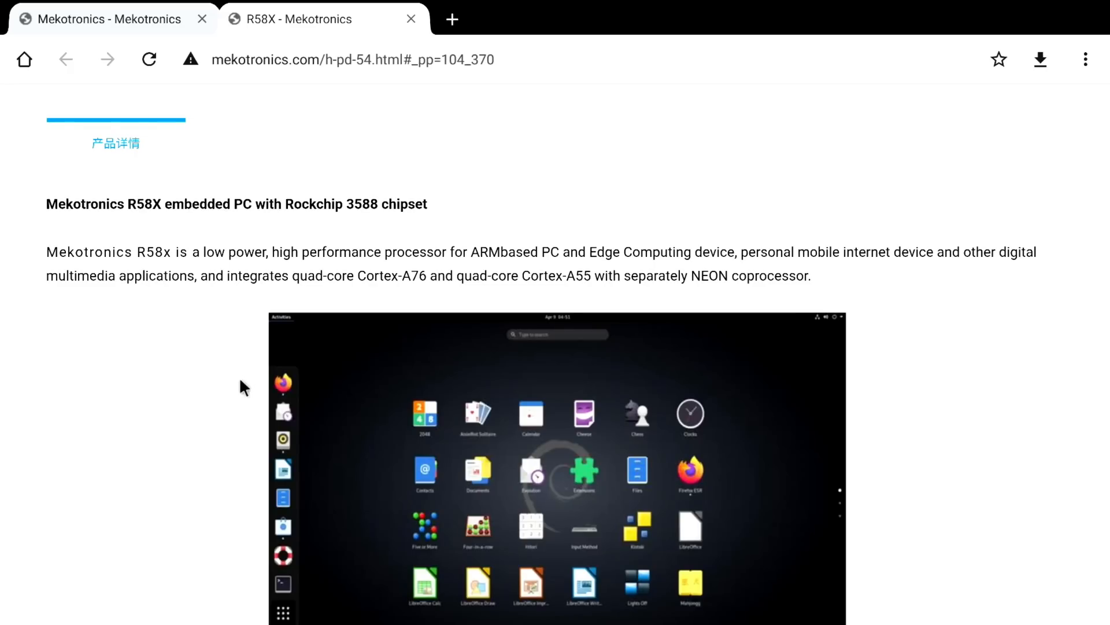
{"action": "scroll", "scroll_direction": "down", "scroll_amount": 3}
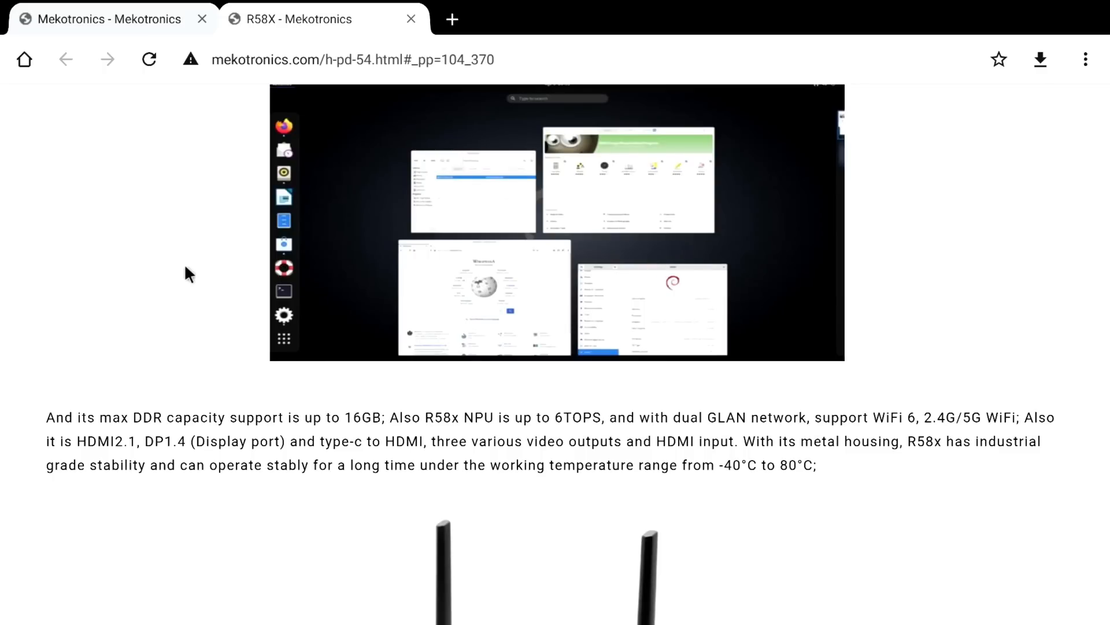
{"action": "mouse_move", "coordinate": [364, 435]}
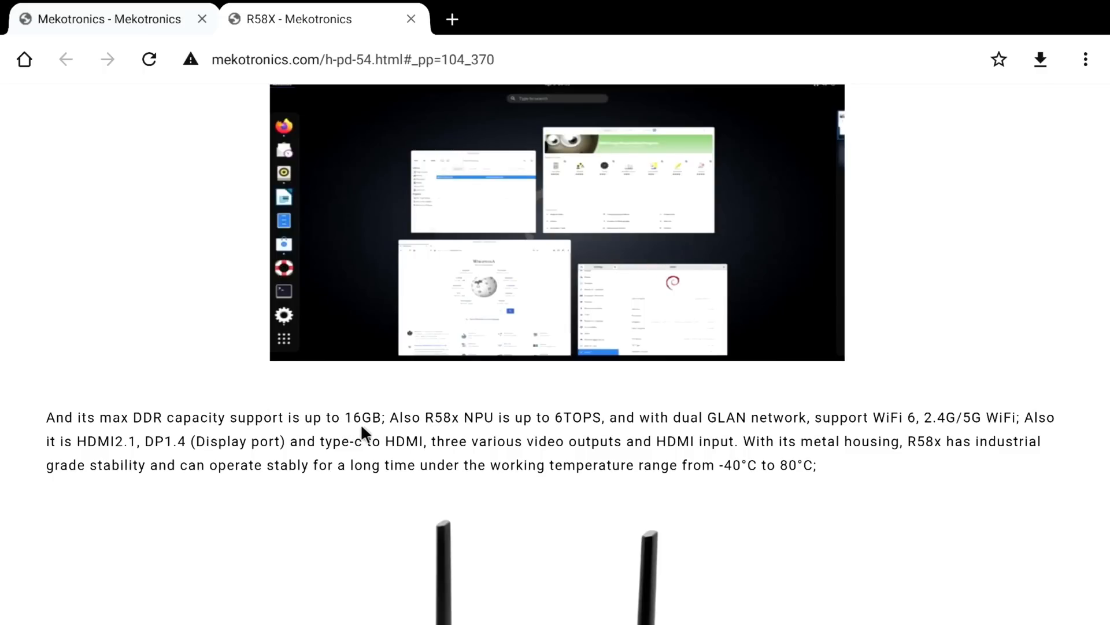
{"action": "mouse_move", "coordinate": [856, 409]}
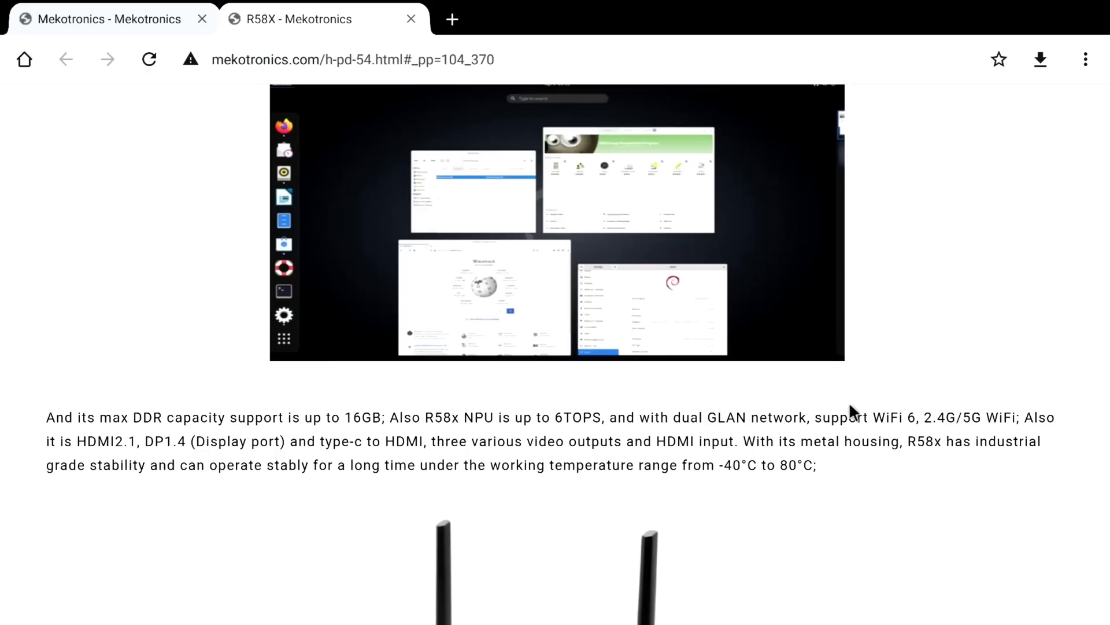
{"action": "mouse_move", "coordinate": [183, 464]}
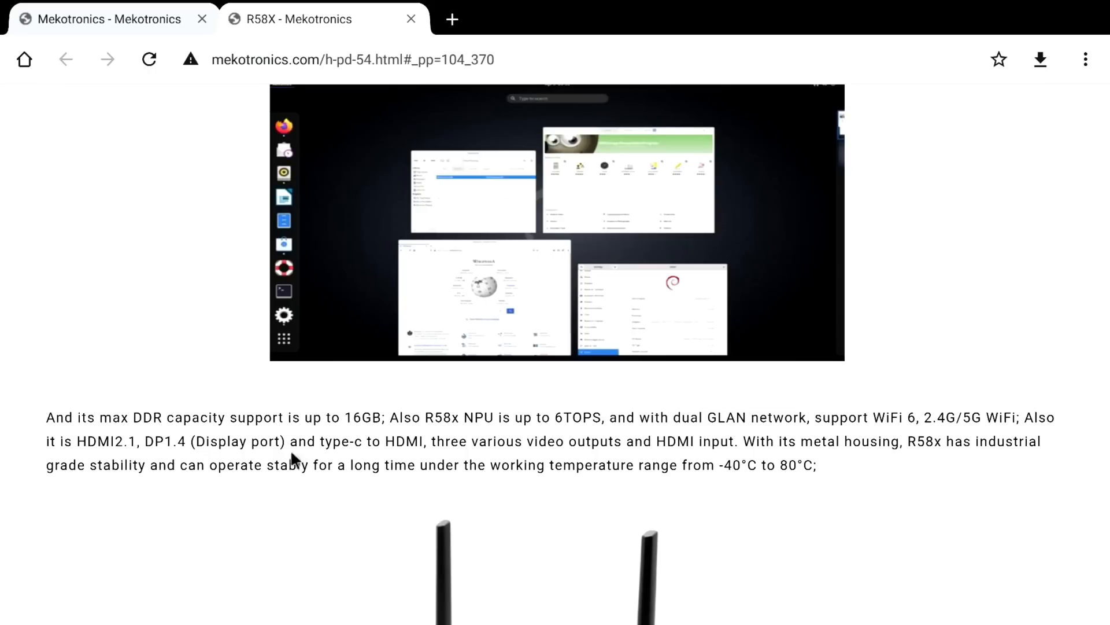
{"action": "mouse_move", "coordinate": [741, 492]}
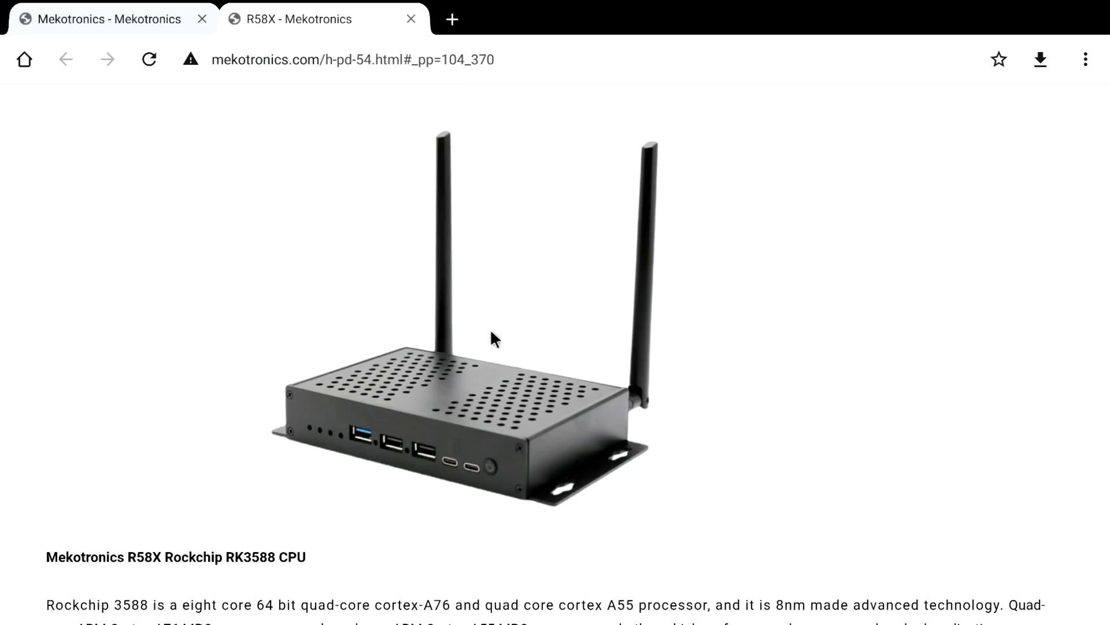
{"action": "mouse_move", "coordinate": [236, 319]}
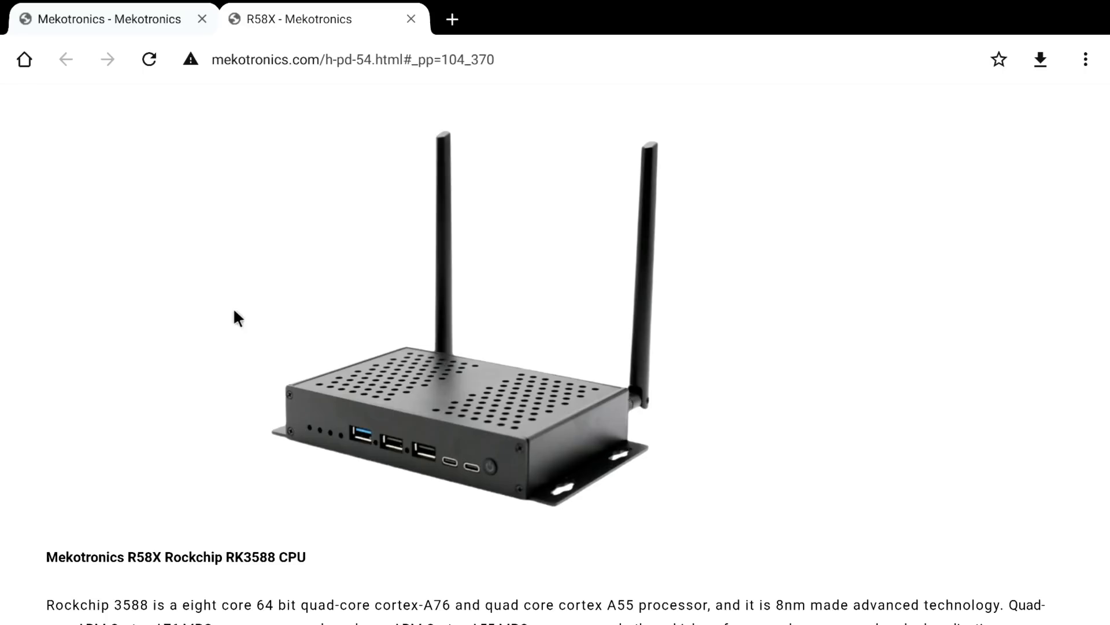
Scroll past the DDR, GPU/NPU and display sections to the 8K@60fps video decoder list
{"action": "scroll", "scroll_direction": "down", "scroll_amount": 3}
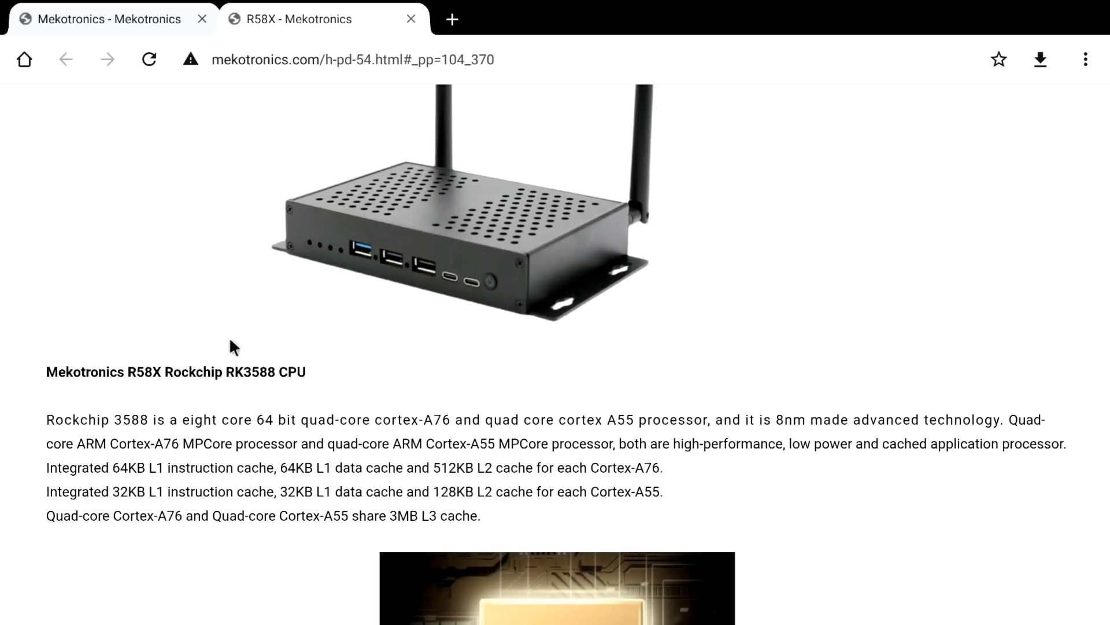
{"action": "scroll", "scroll_direction": "down", "scroll_amount": 3}
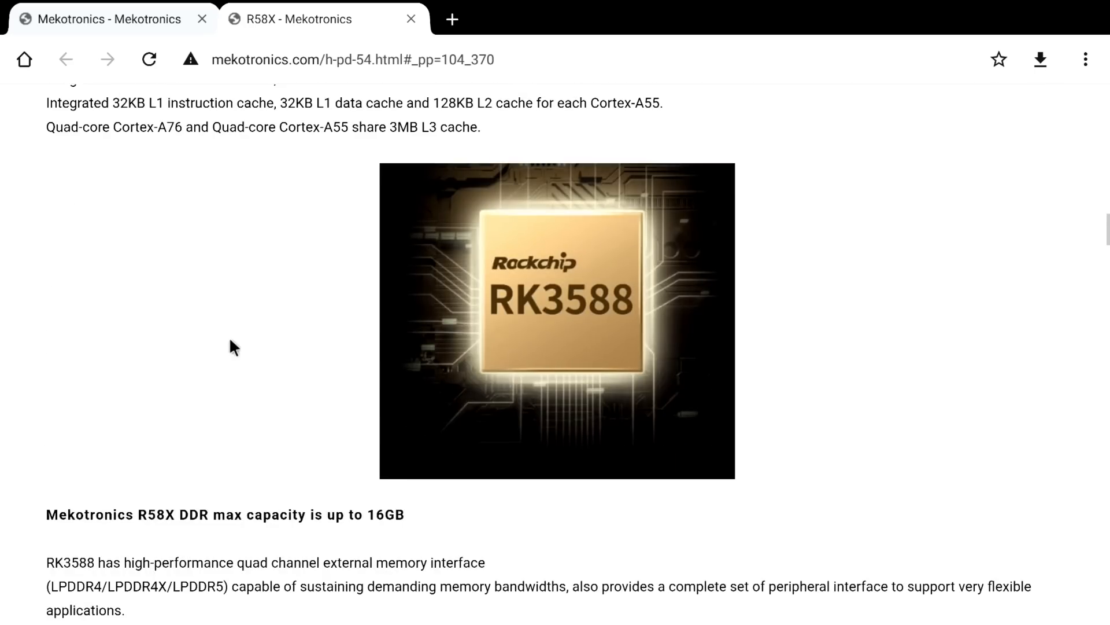
{"action": "scroll", "scroll_direction": "down", "scroll_amount": 3}
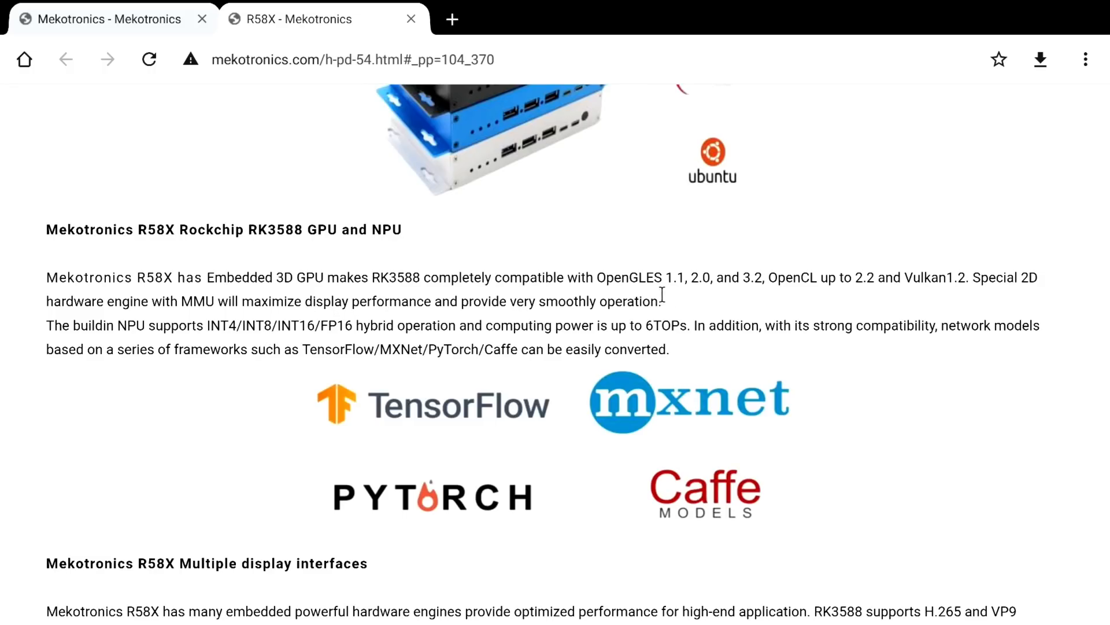
{"action": "mouse_move", "coordinate": [761, 294]}
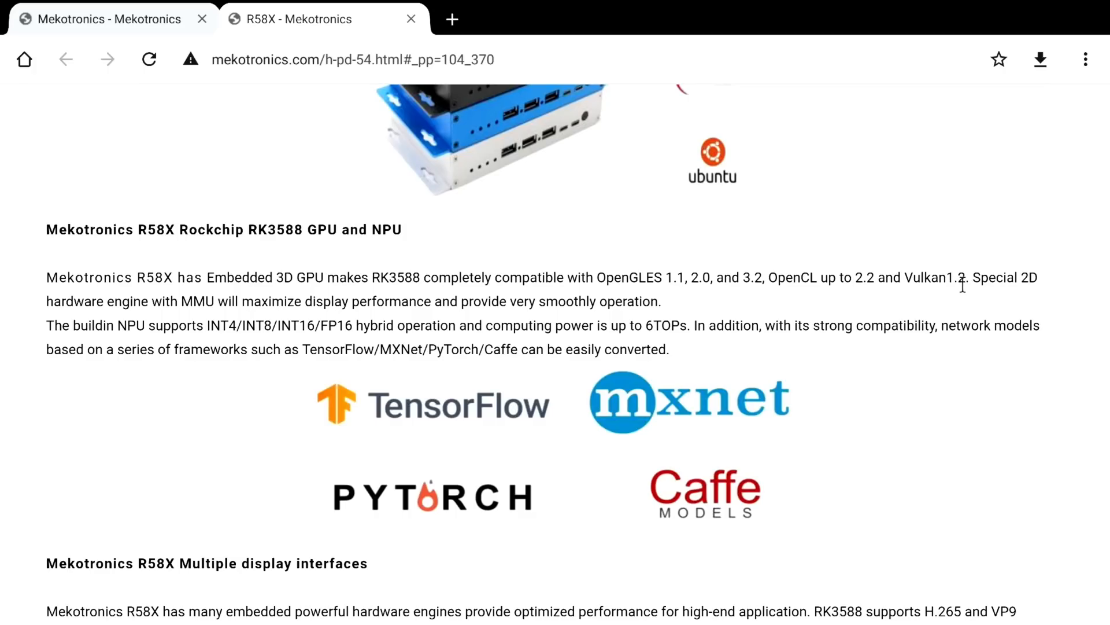
{"action": "scroll", "scroll_direction": "down", "scroll_amount": 3}
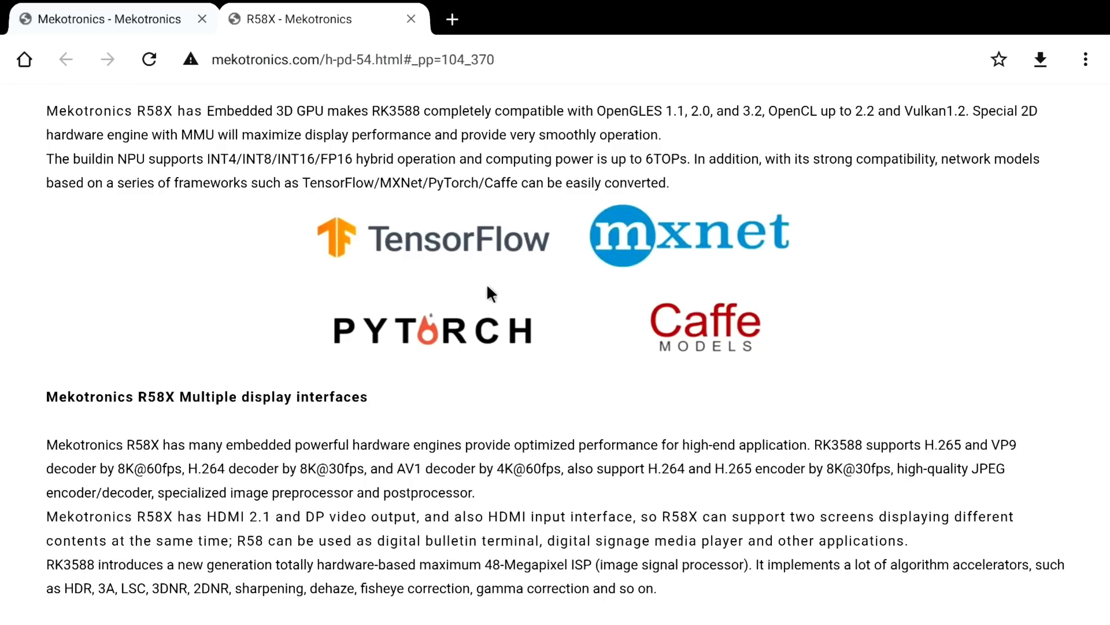
{"action": "scroll", "scroll_direction": "down", "scroll_amount": 3}
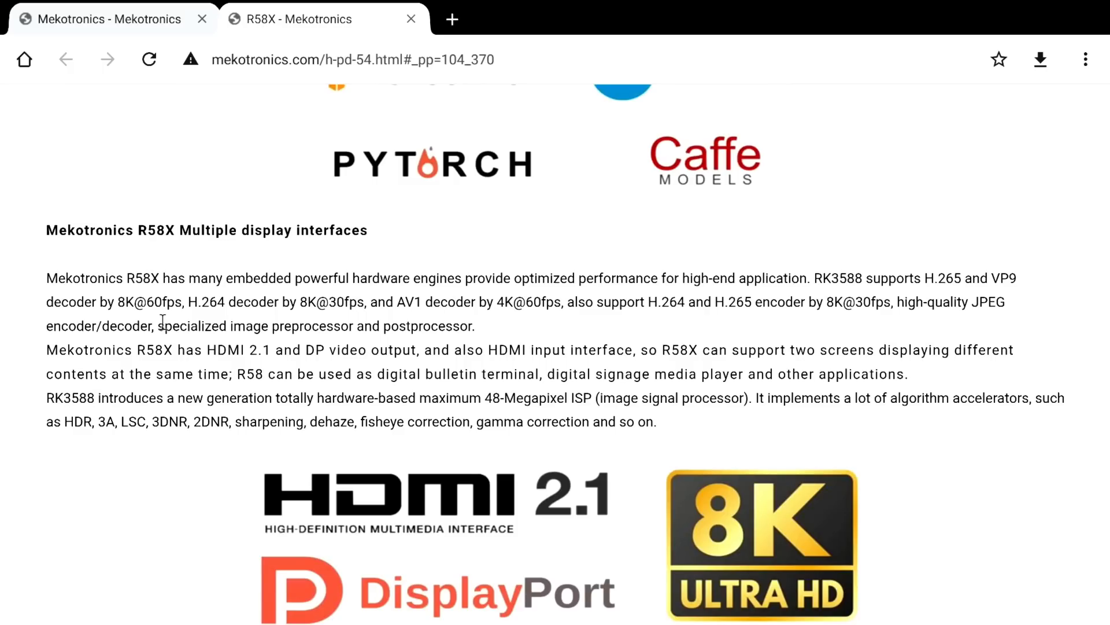
{"action": "mouse_move", "coordinate": [929, 272]}
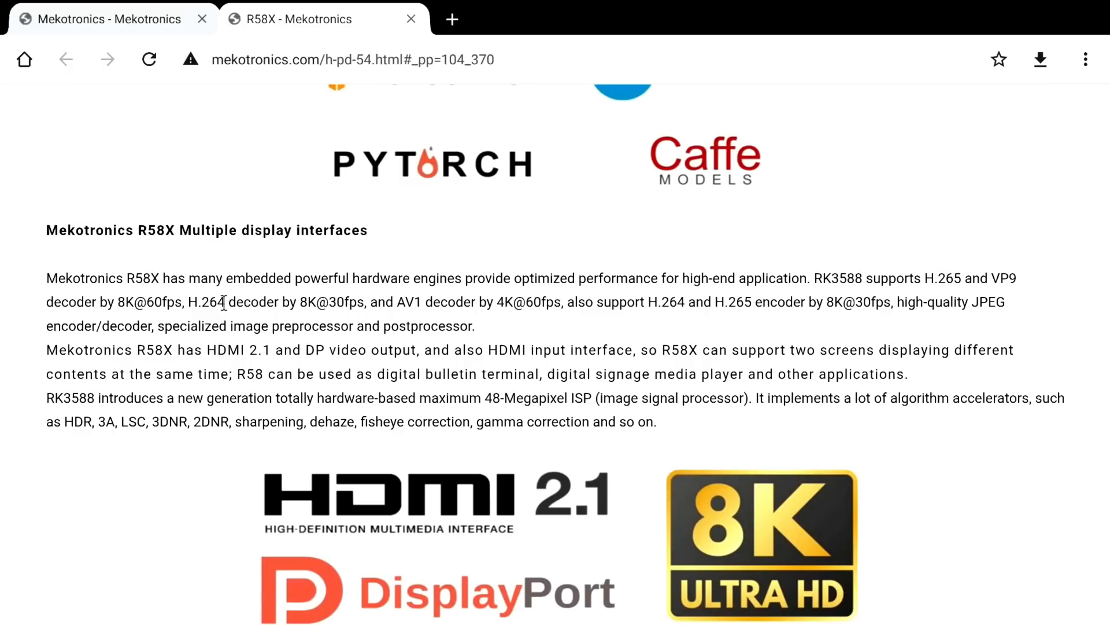
{"action": "scroll", "scroll_direction": "down", "scroll_amount": 3}
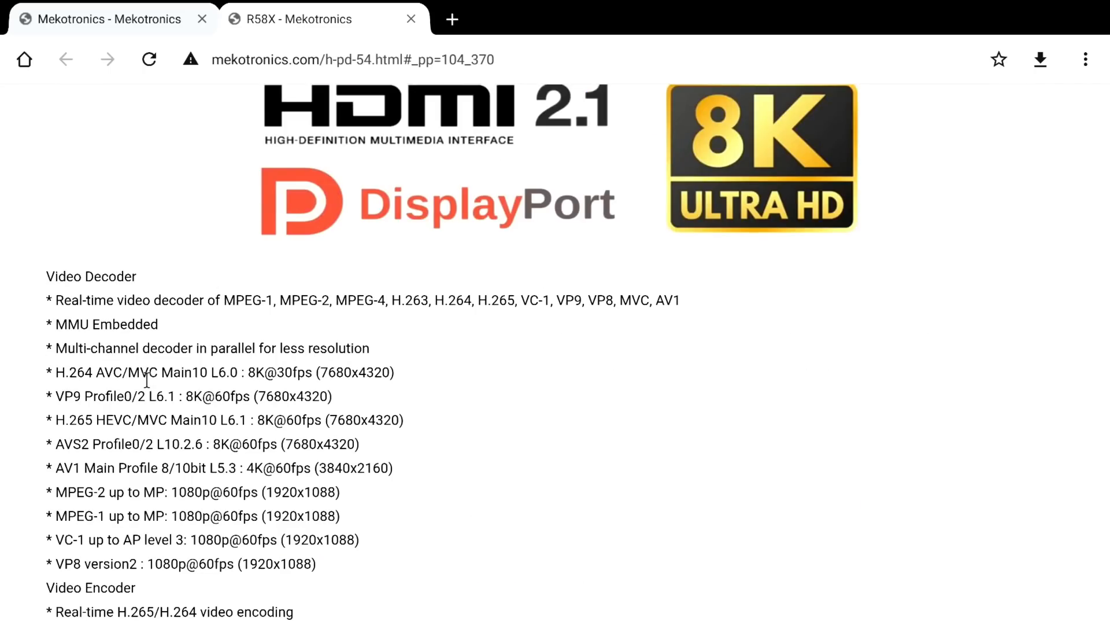
Scroll to the end of the R58X spec table and back to the 16GB DDR and eMMC section
{"action": "scroll", "scroll_direction": "down", "scroll_amount": 3}
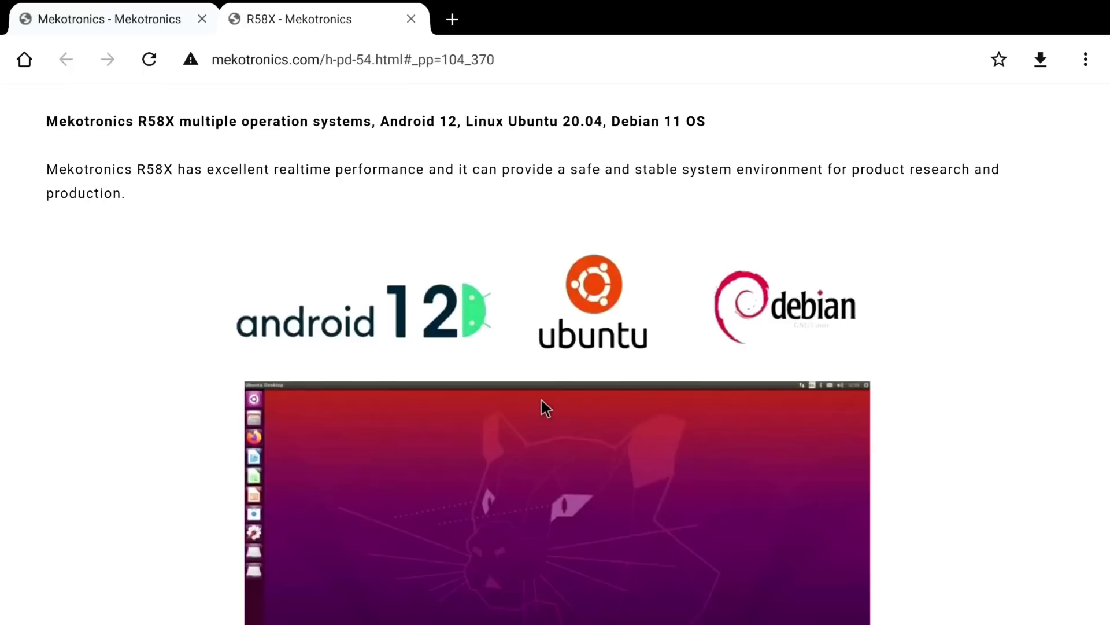
{"action": "scroll", "scroll_direction": "down", "scroll_amount": 3}
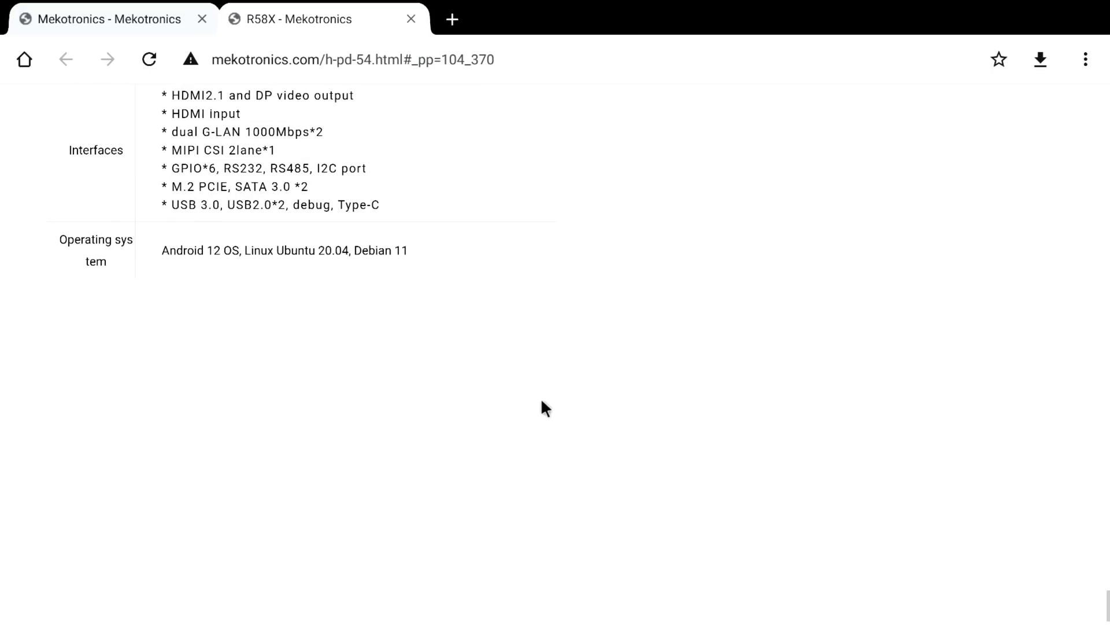
{"action": "scroll", "scroll_direction": "down", "scroll_amount": 3}
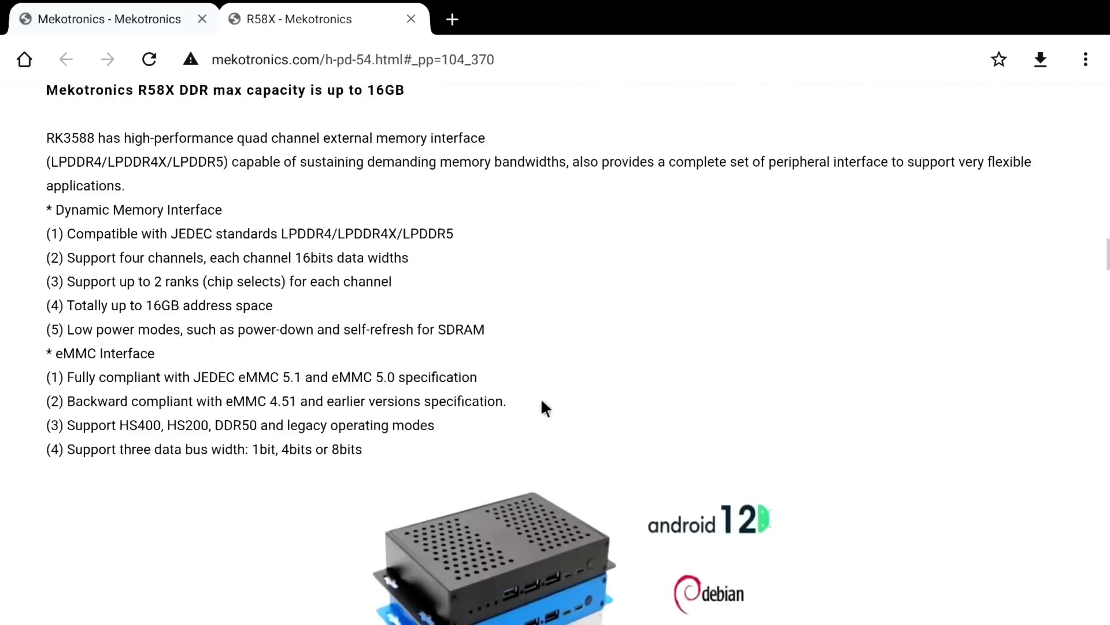